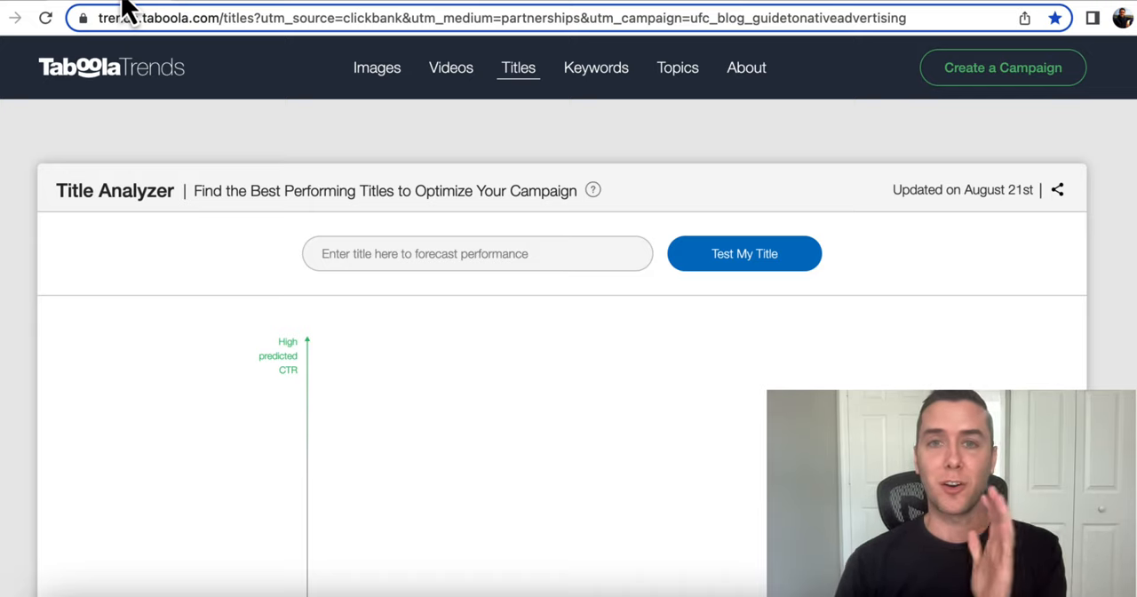
mouse_move(199, 144)
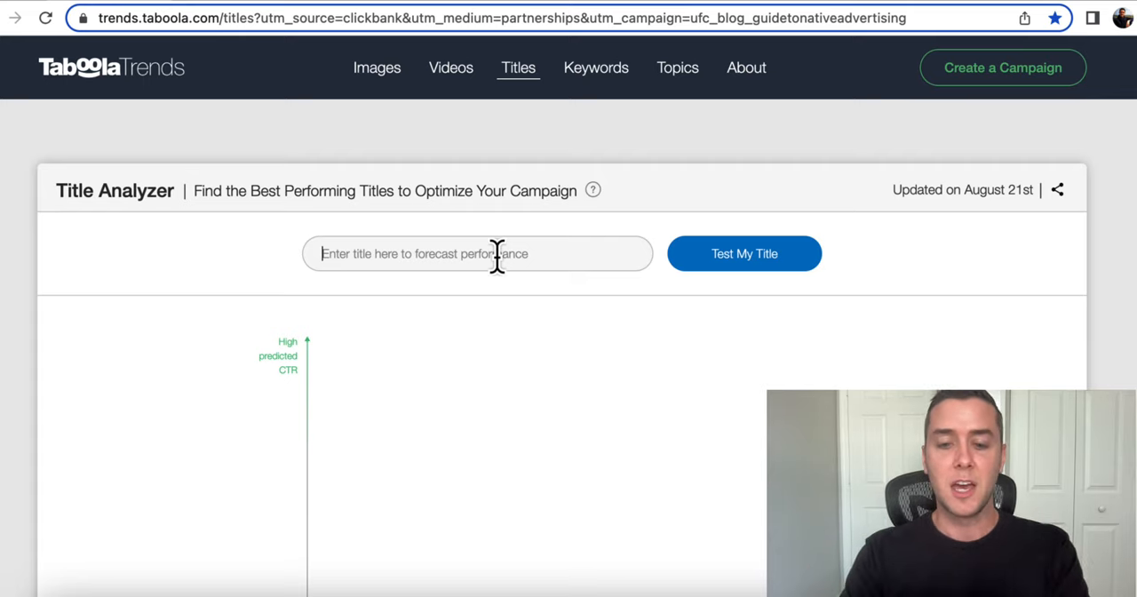
Step: Enter the title 'How I lost 50 pounds in 60 days' and get its predicted CTR forecast
text(How I)
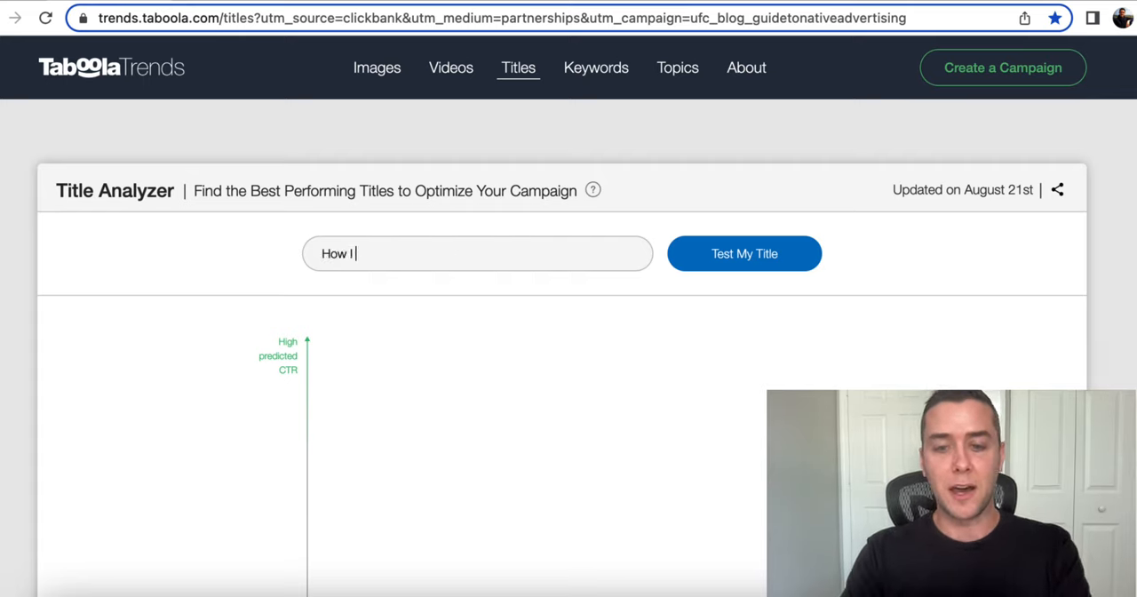
text(ost 50 pounds in)
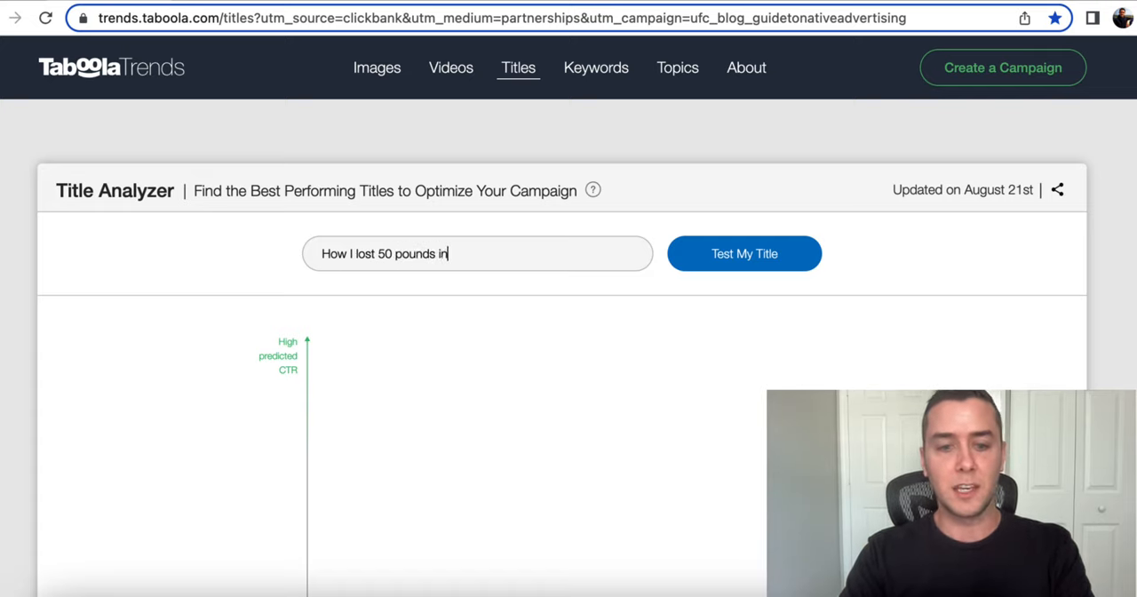
text(60 days)
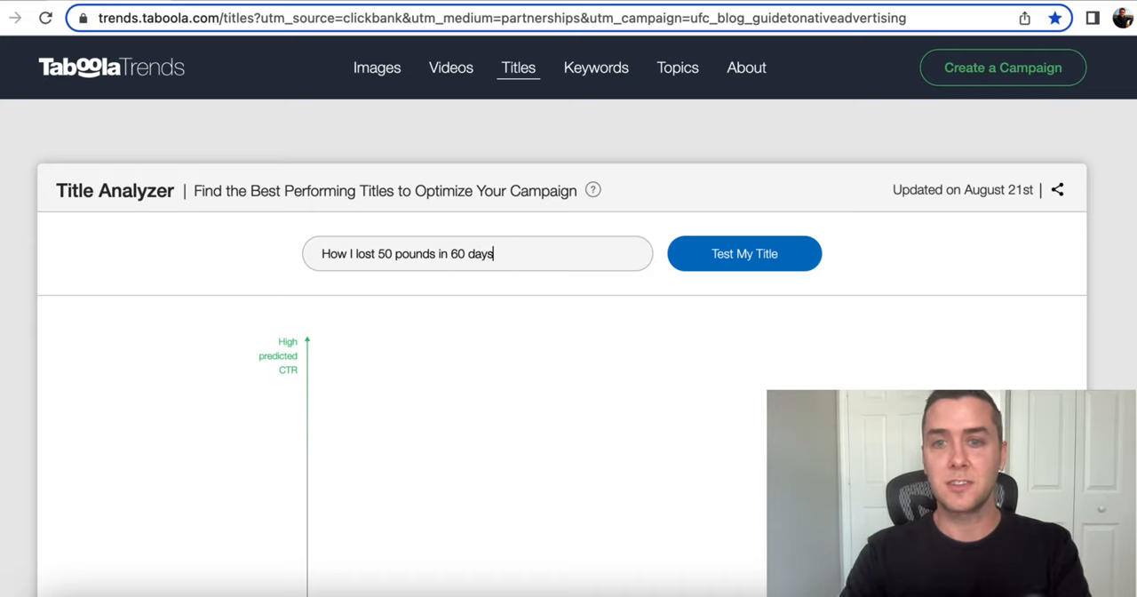
click(744, 252)
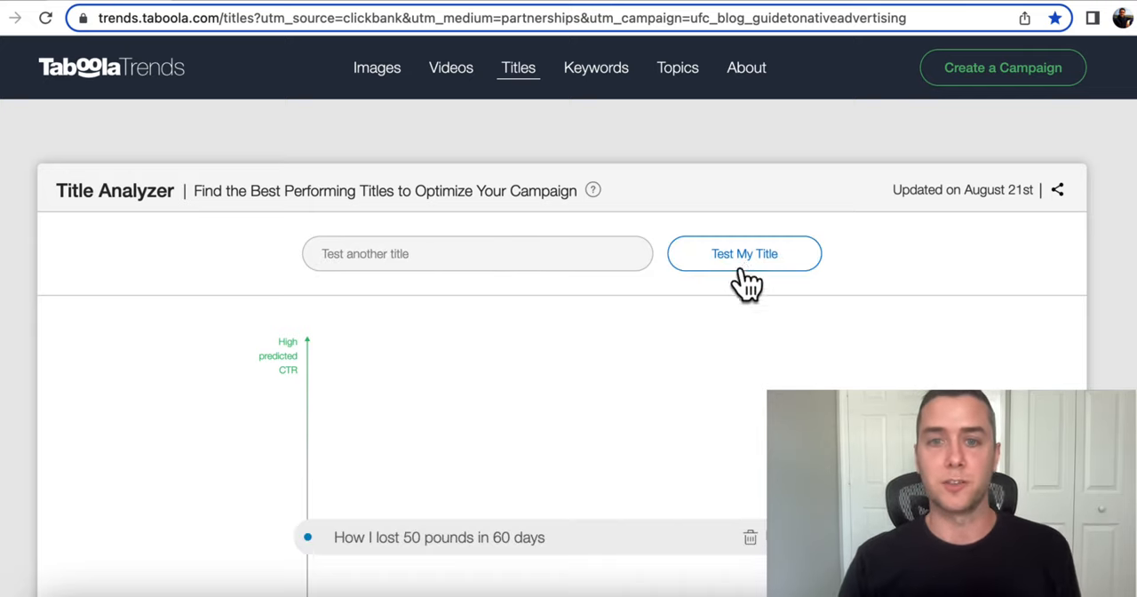
click(476, 252)
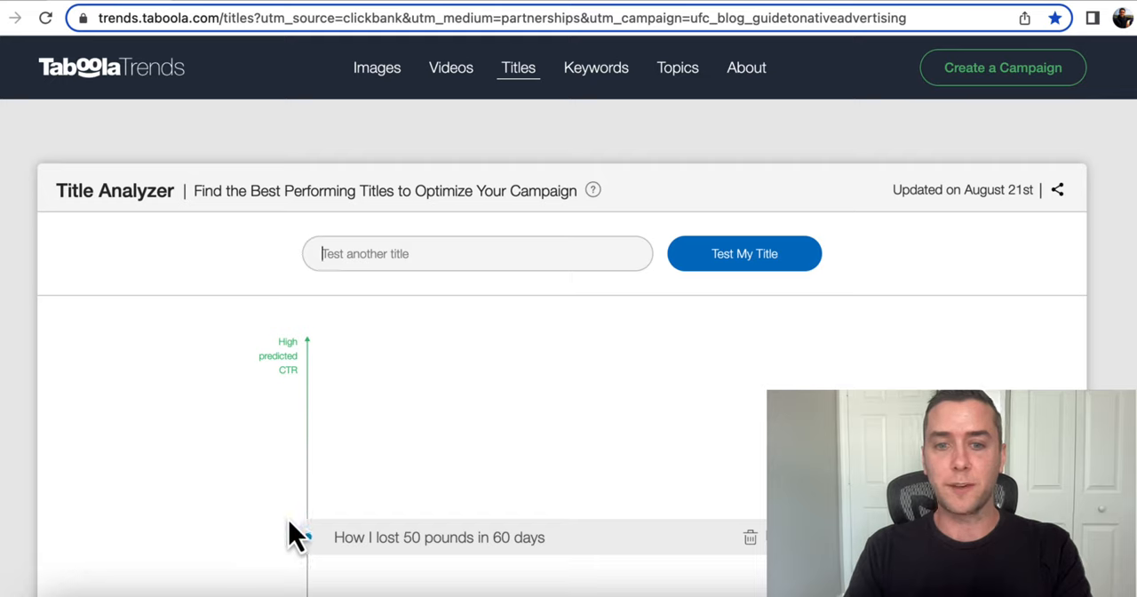
Step: Forecast 'how to lose 20 pounds without giving up sweets' and view both titles on the CTR chart
text(h)
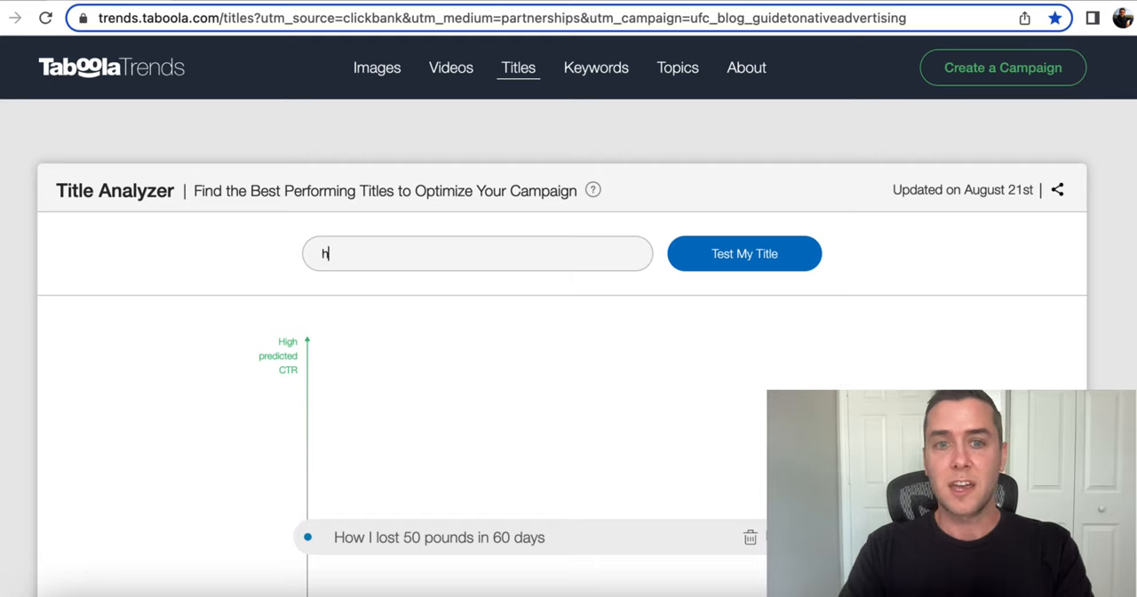
text(ow to lose)
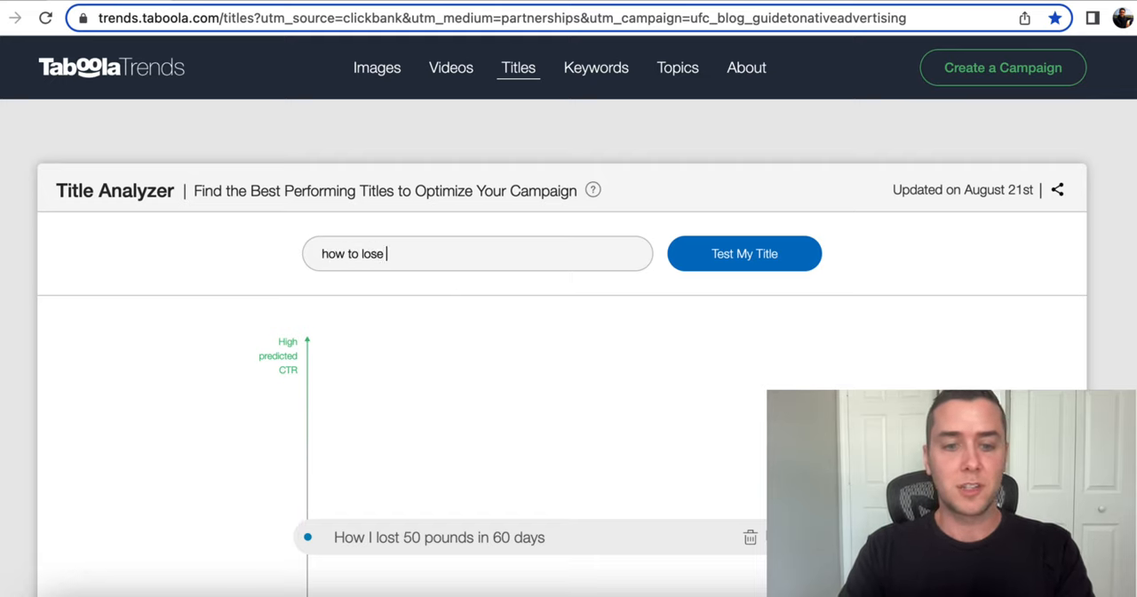
text(20 pounds without giving)
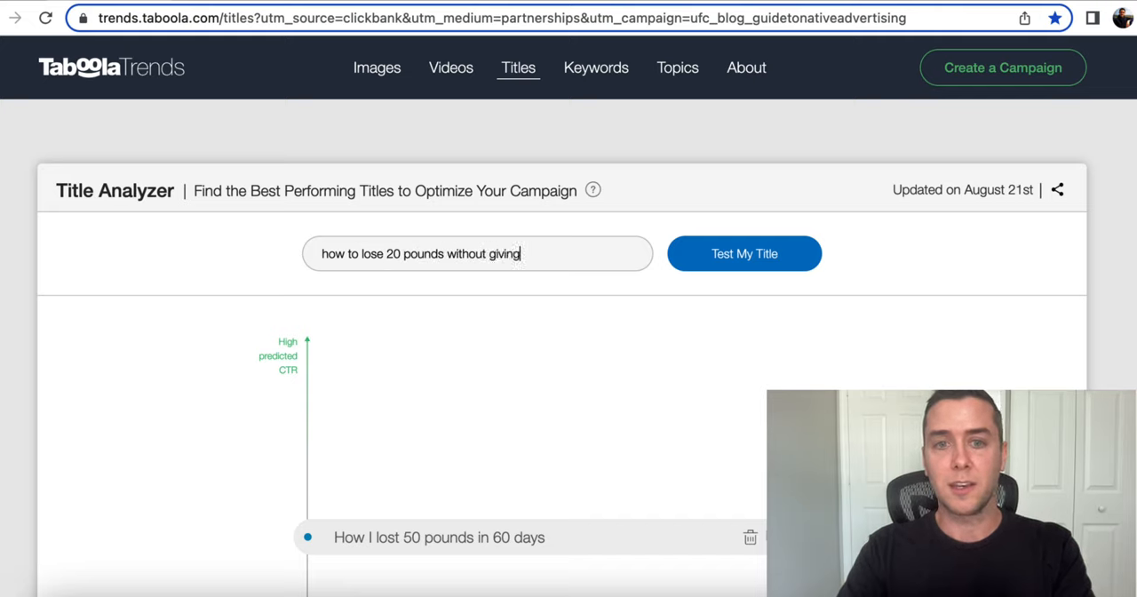
text(up sweet)
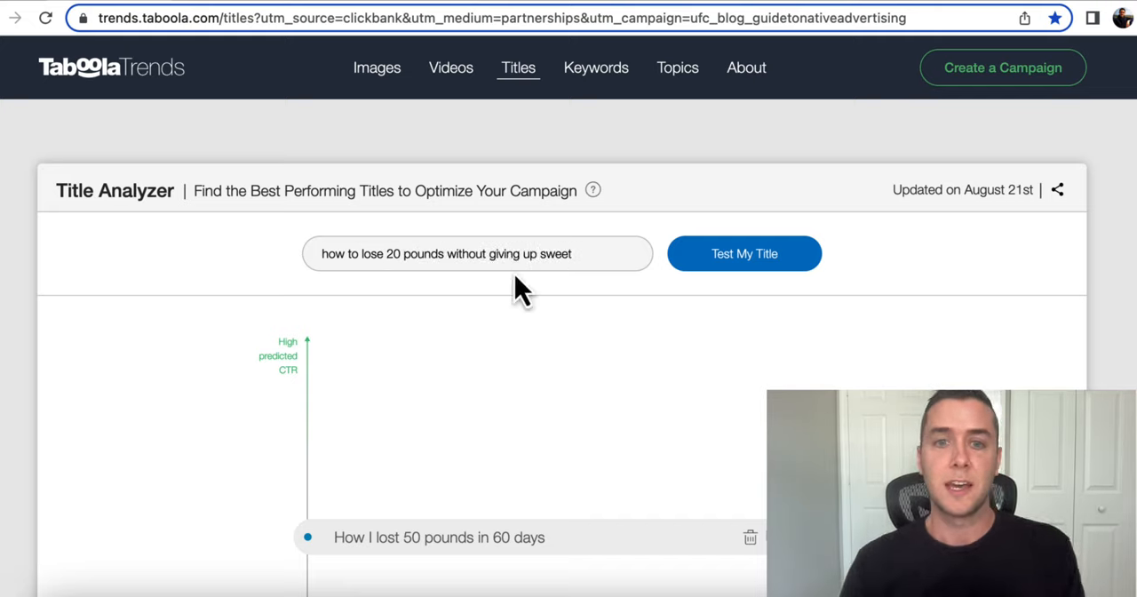
click(742, 252)
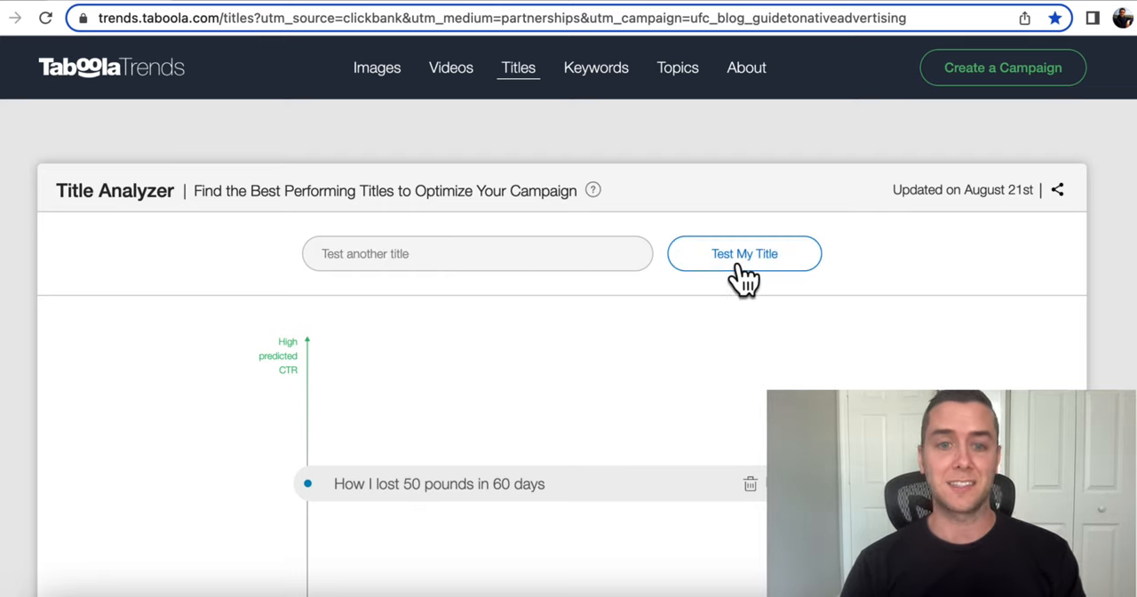
scroll(down, 3)
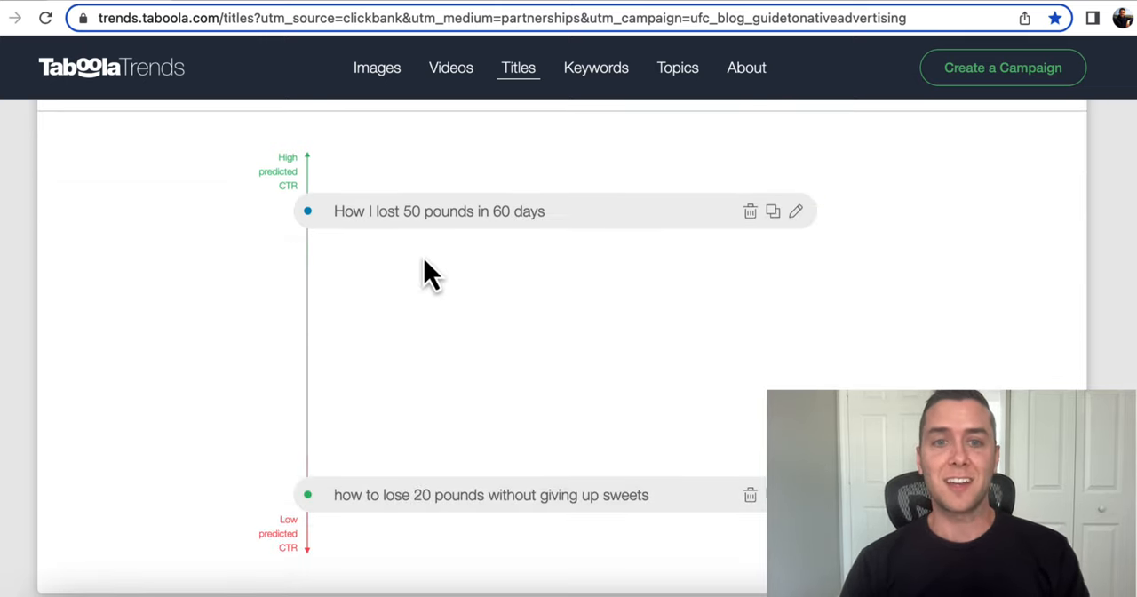
mouse_move(391, 235)
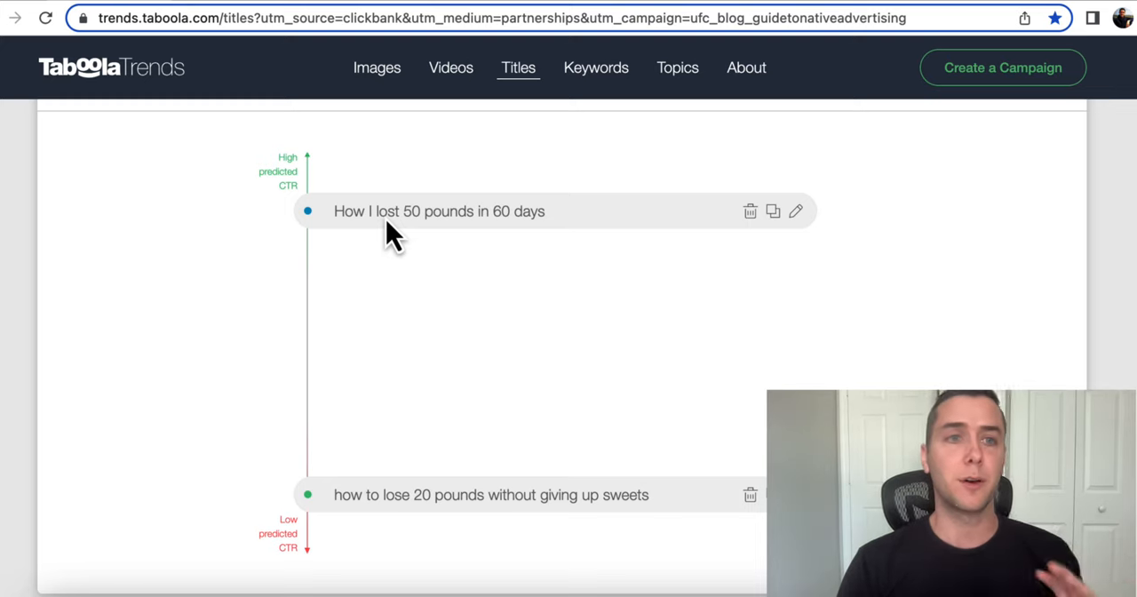
mouse_move(240, 22)
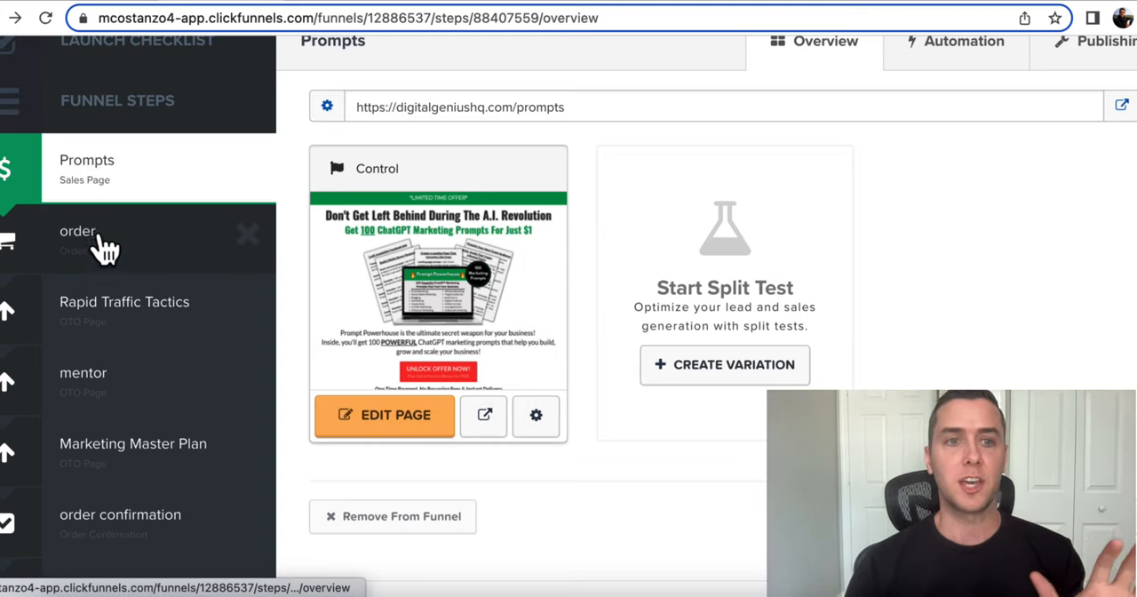
mouse_move(107, 305)
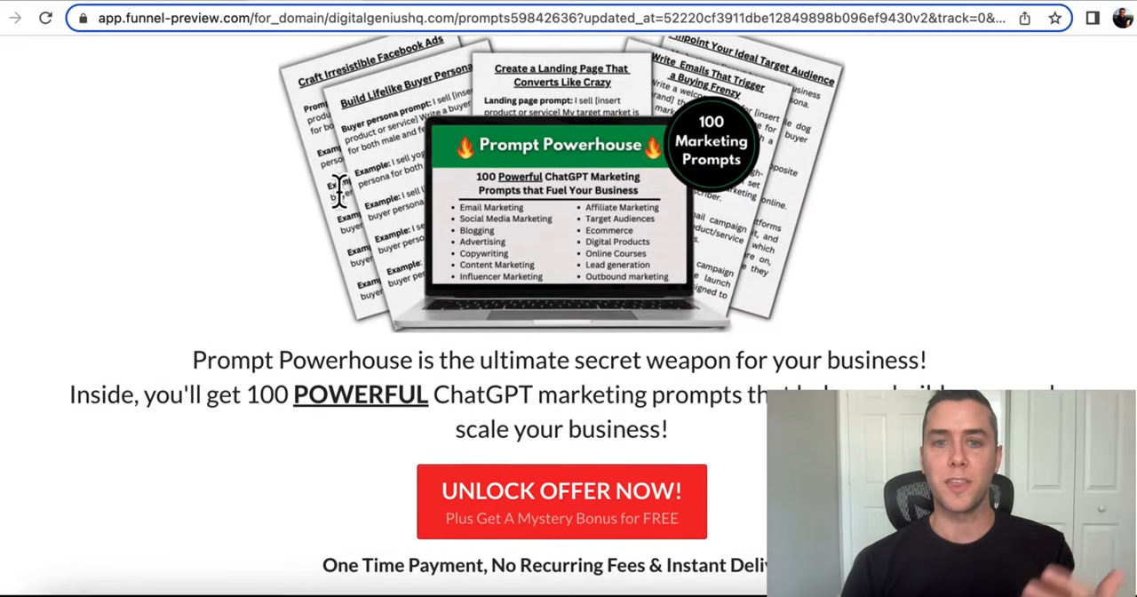
Step: Scroll down through the Prompt Powerhouse sales page preview
scroll(down, 3)
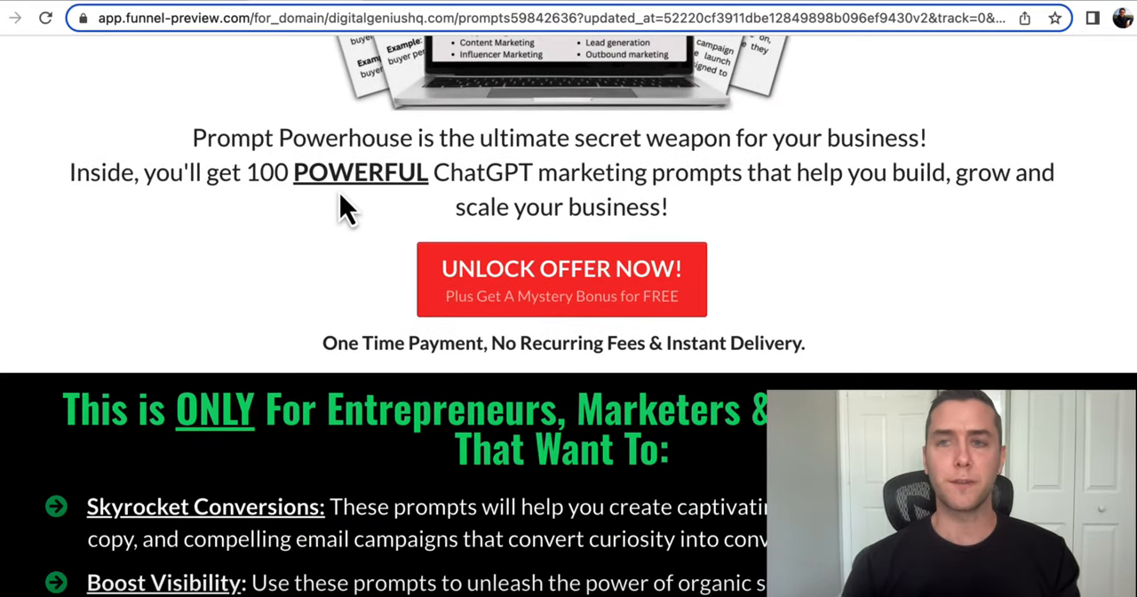
scroll(down, 3)
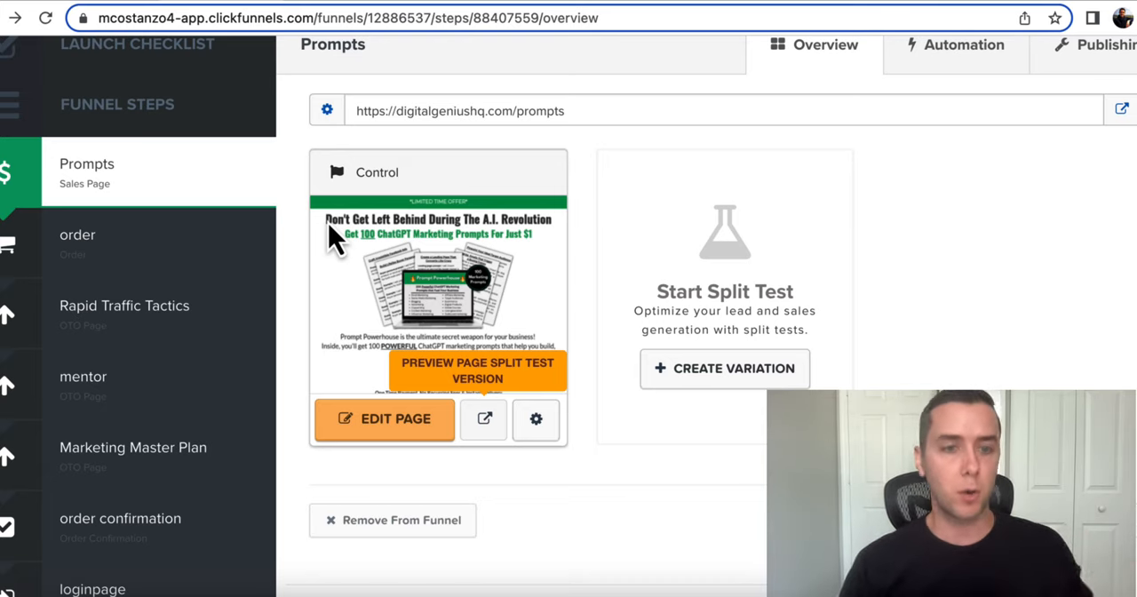
mouse_move(320, 253)
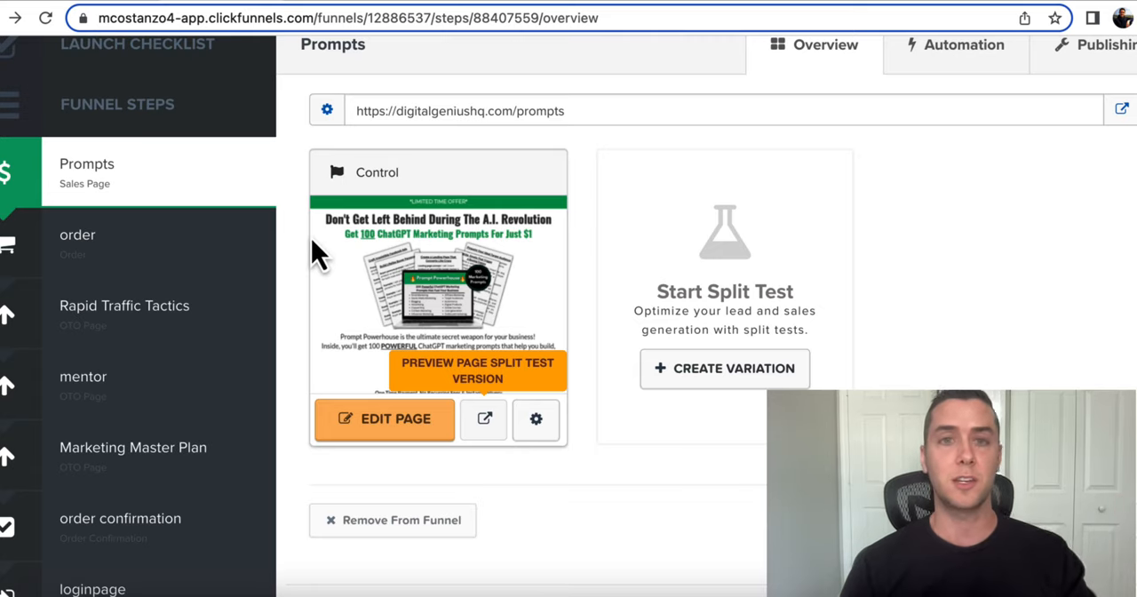
mouse_move(295, 259)
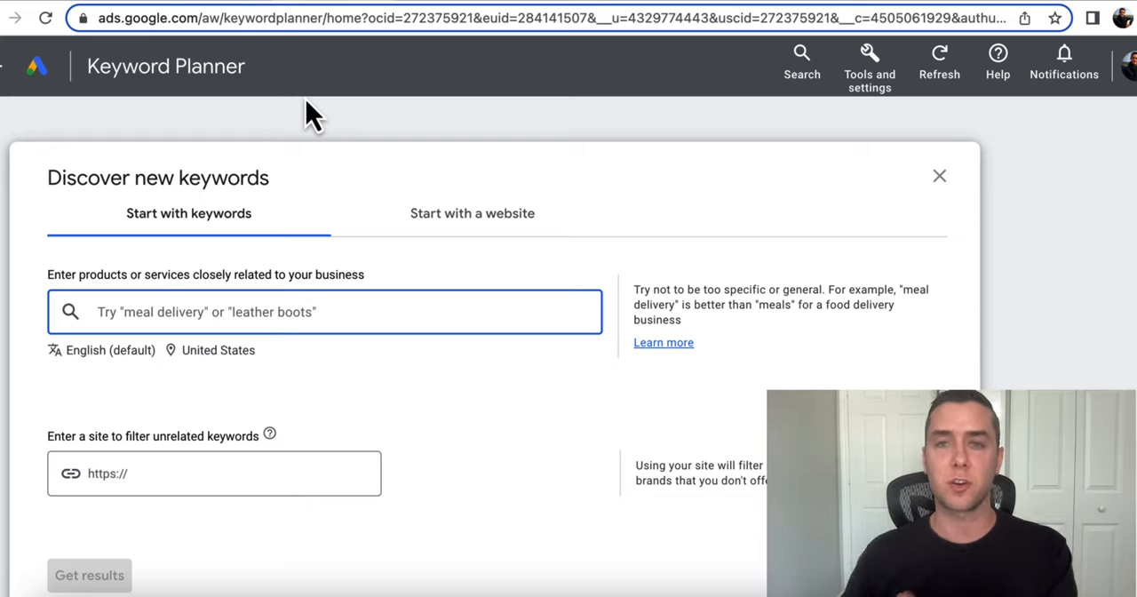
mouse_move(210, 306)
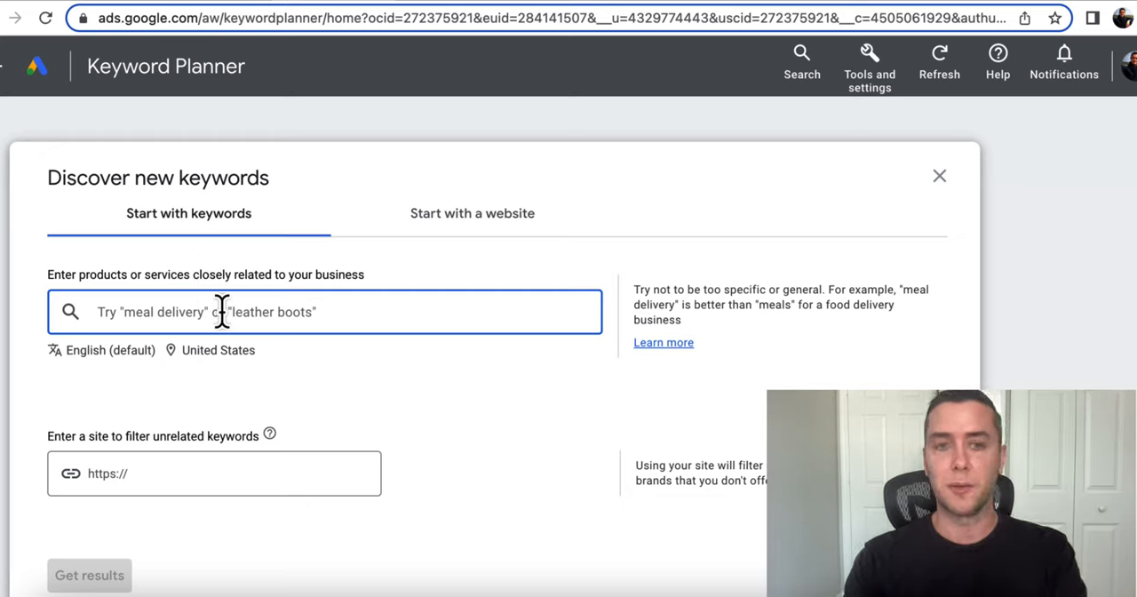
mouse_move(398, 275)
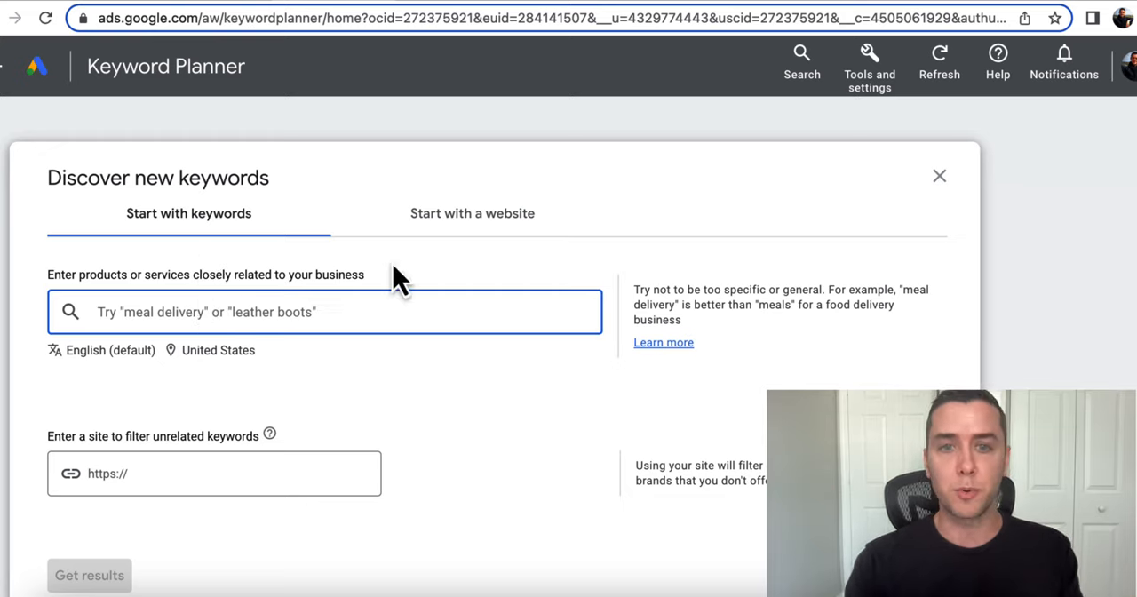
mouse_move(473, 214)
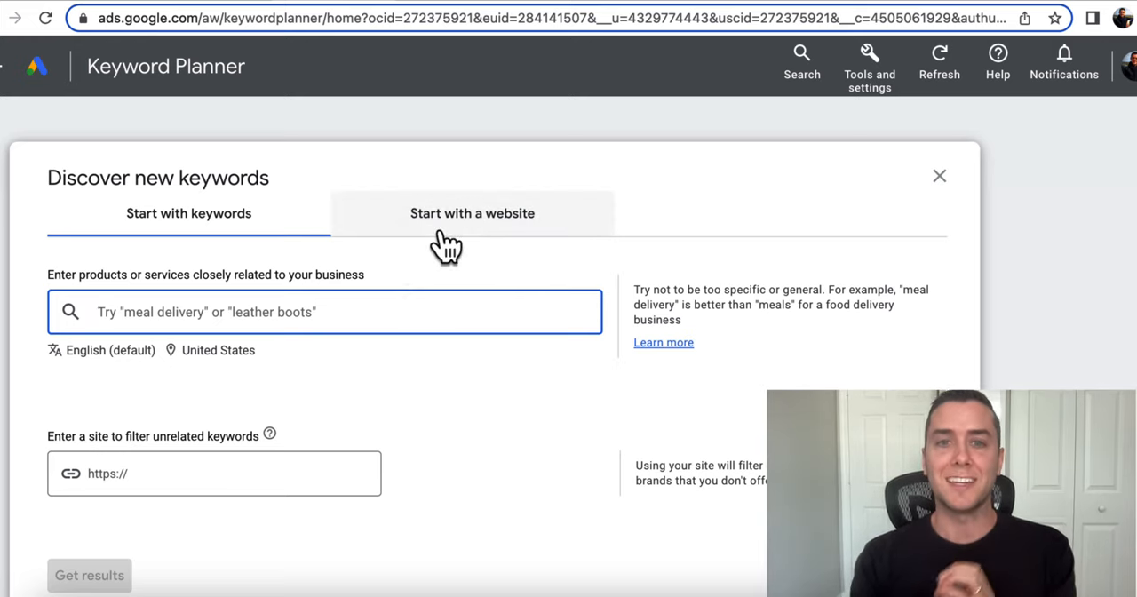
click(473, 213)
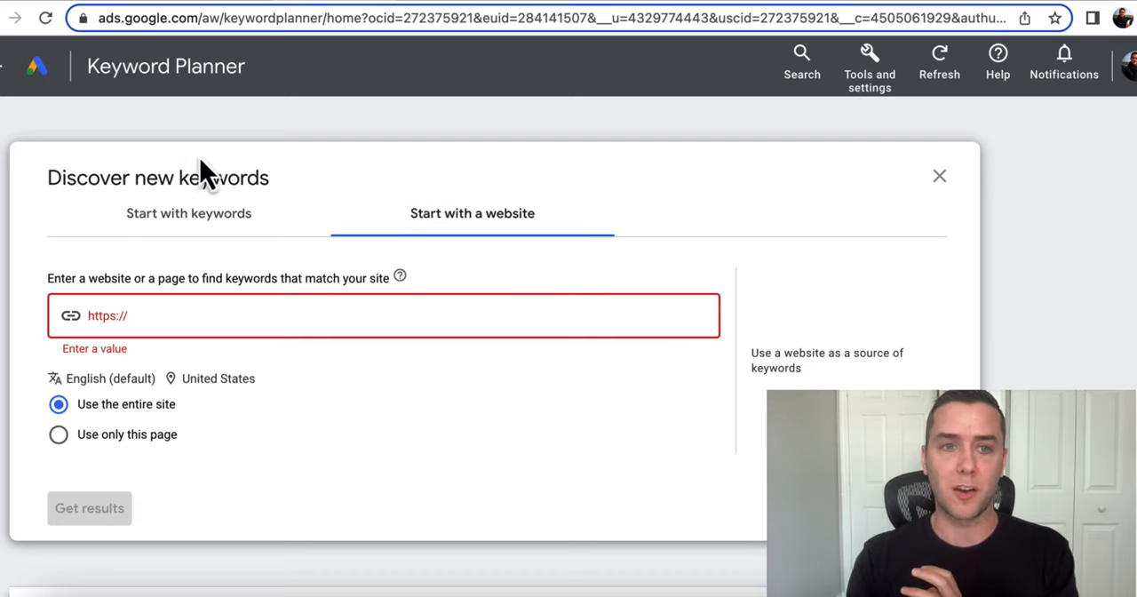
mouse_move(337, 190)
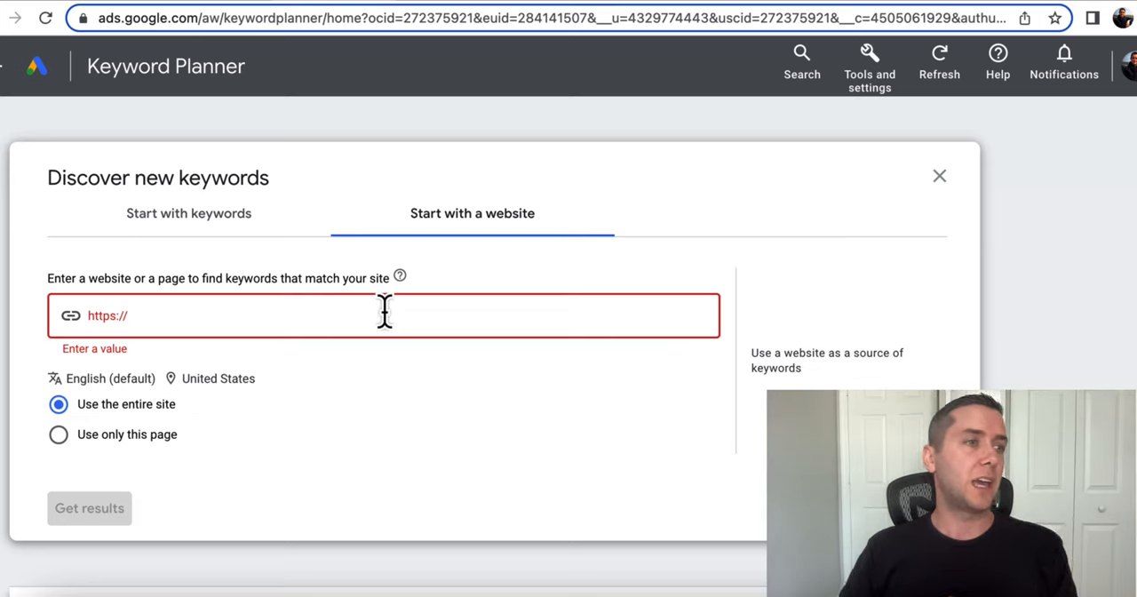
text(w)
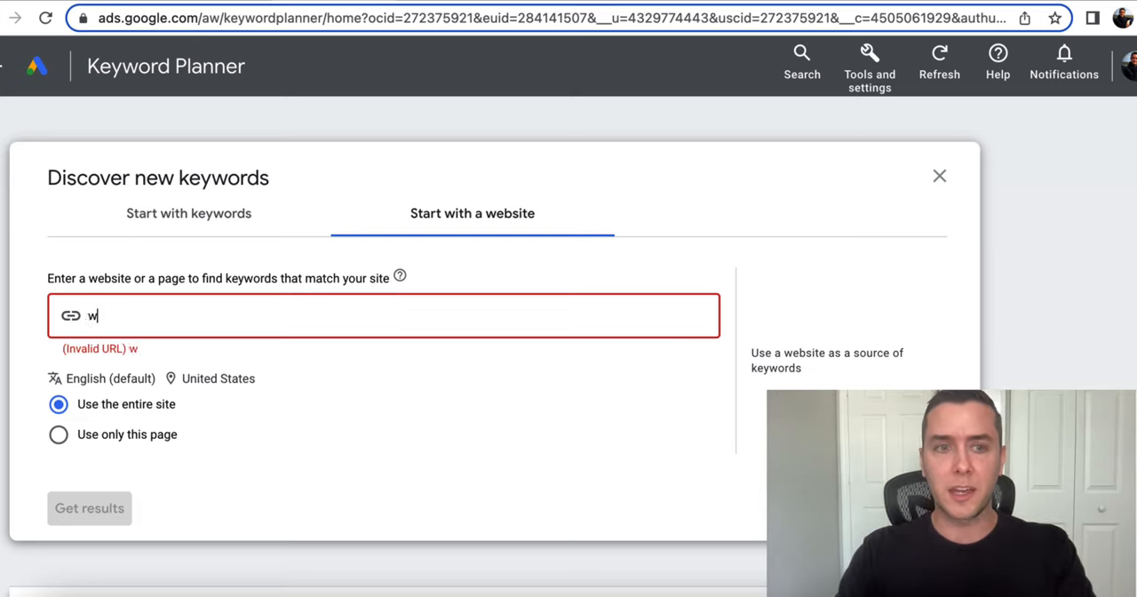
text(ww.ex)
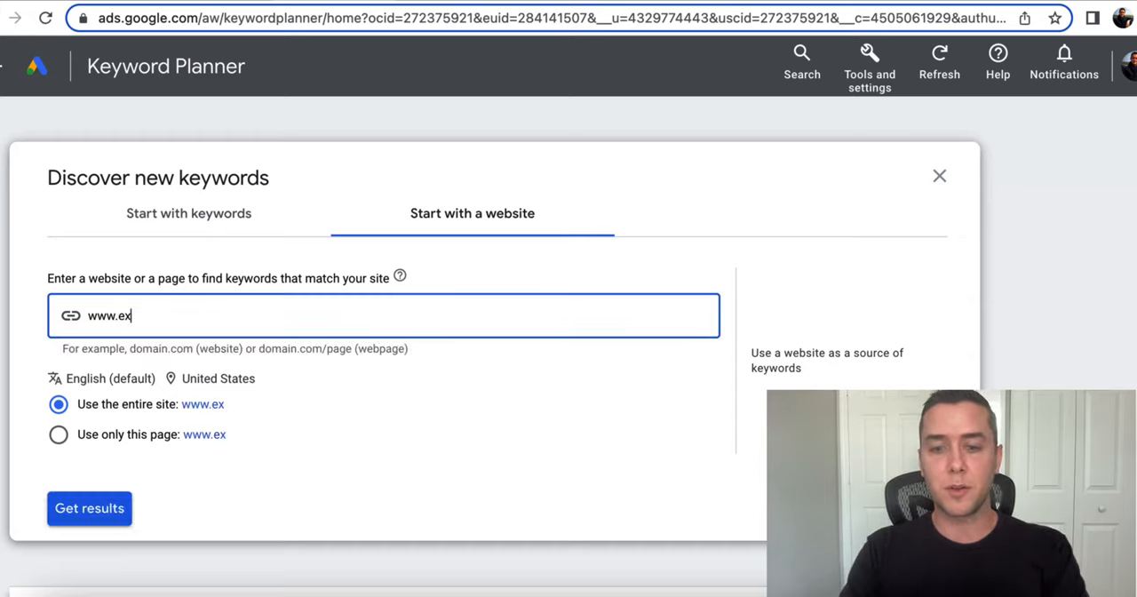
text(ipure.com)
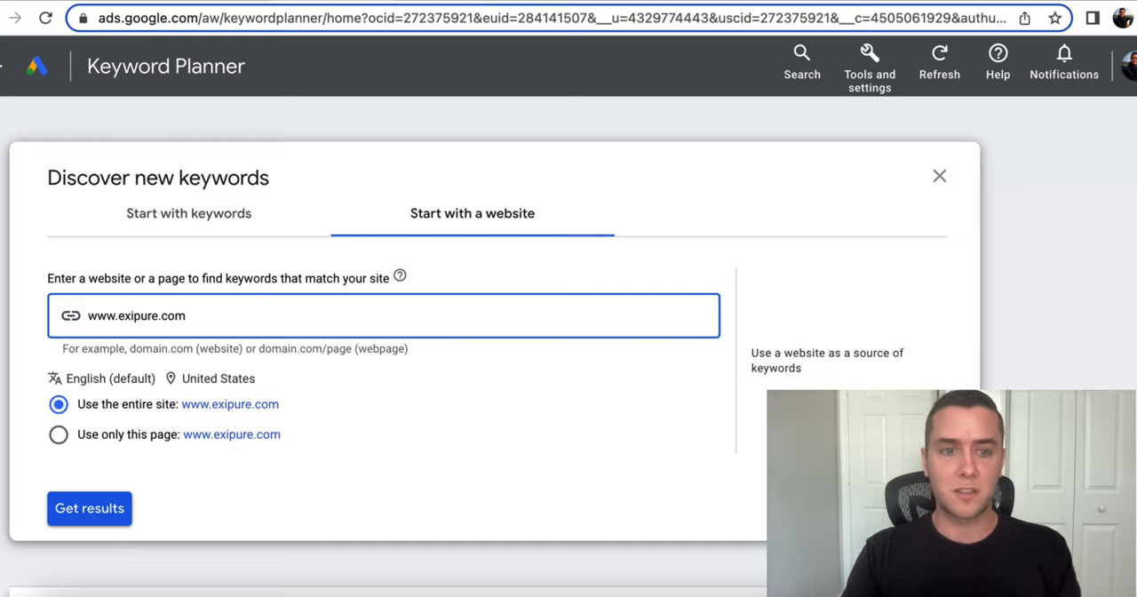
click(89, 508)
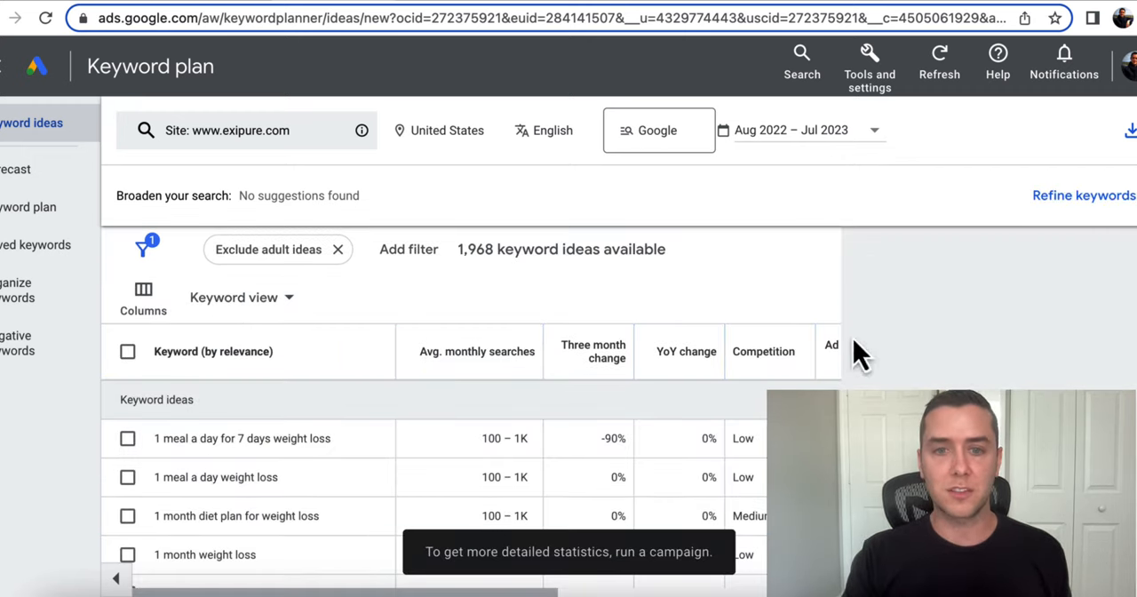
scroll(down, 3)
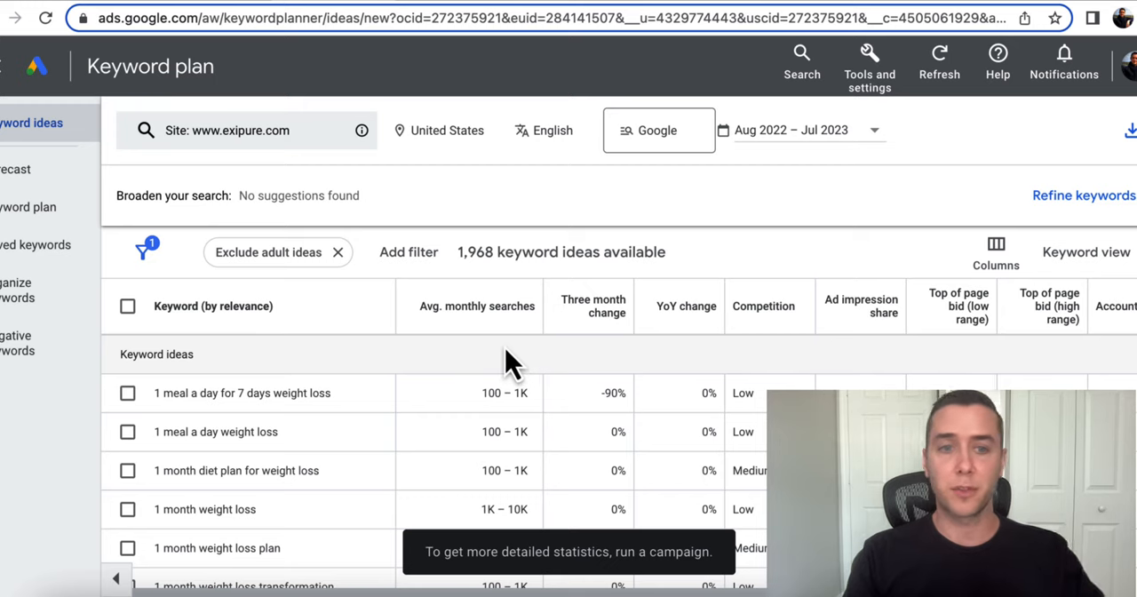
mouse_move(258, 400)
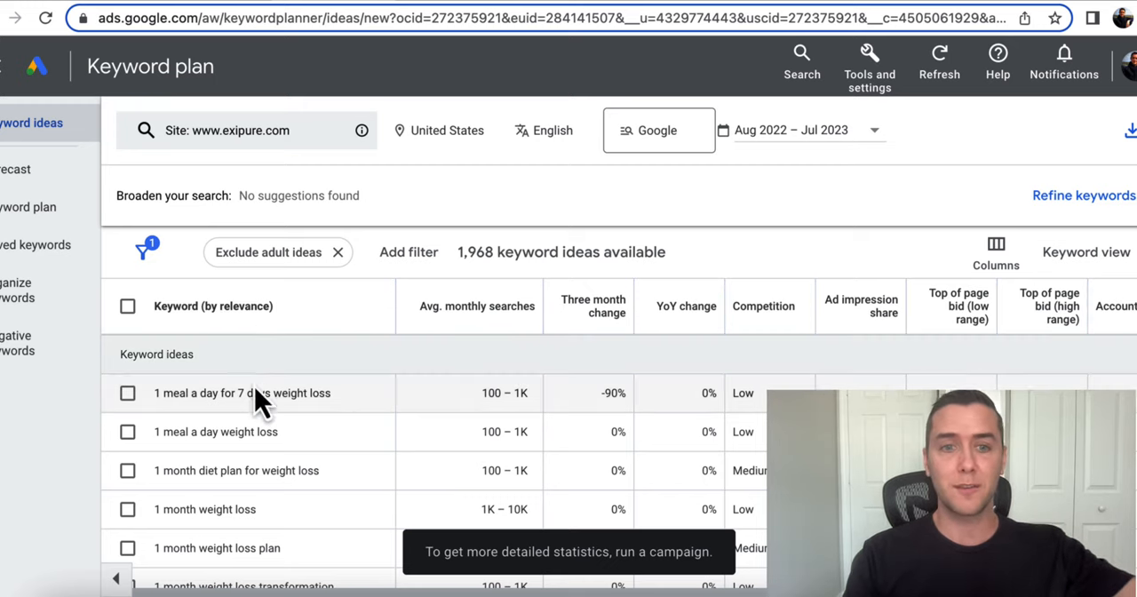
click(501, 305)
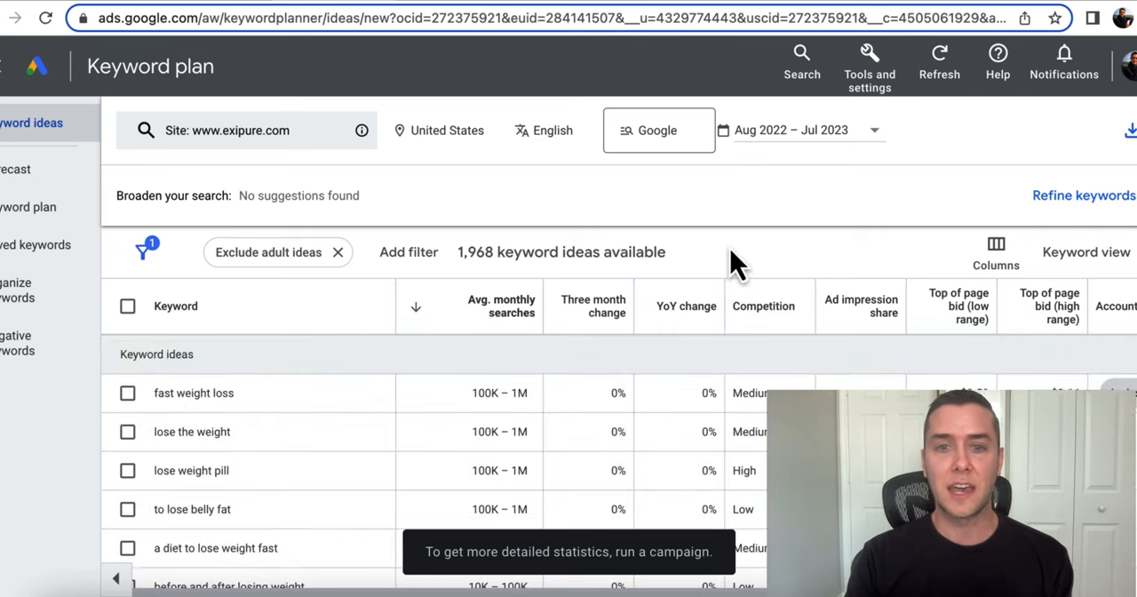
mouse_move(205, 442)
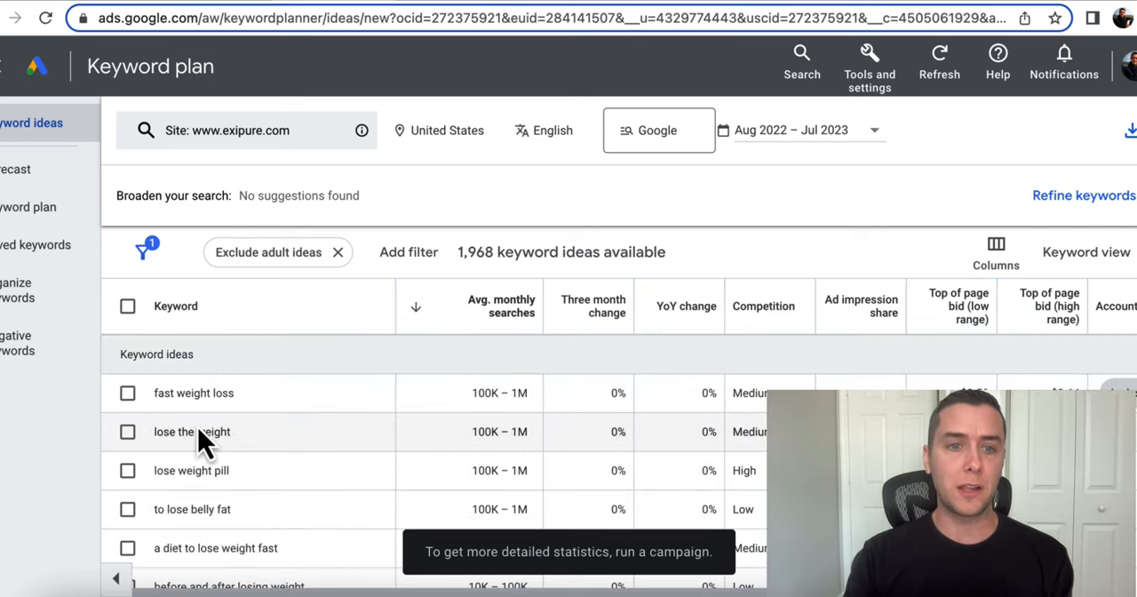
scroll(down, 3)
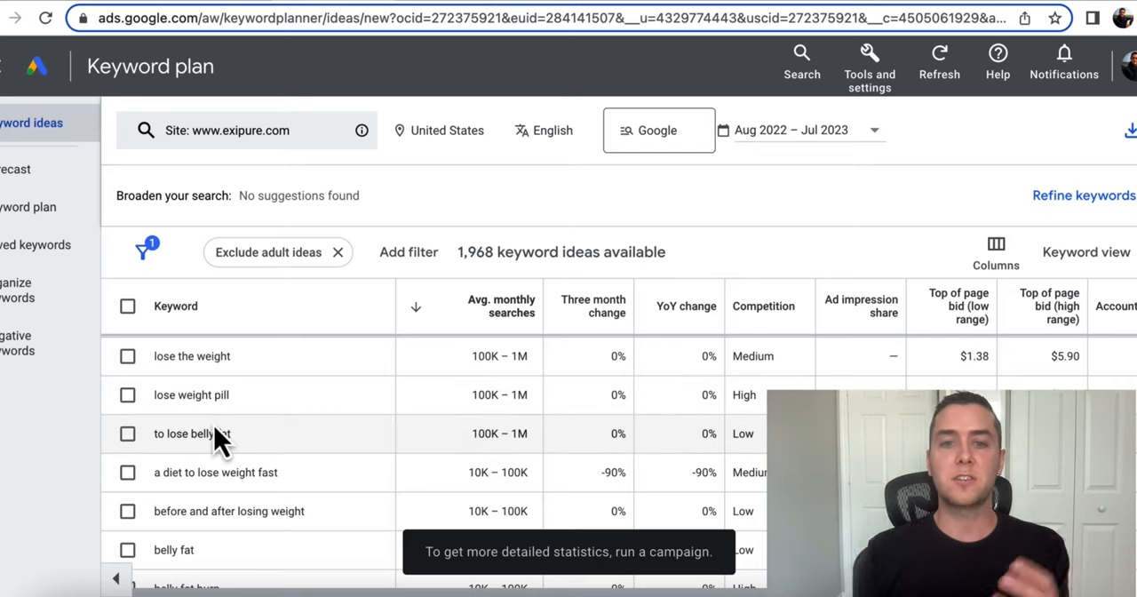
mouse_move(455, 411)
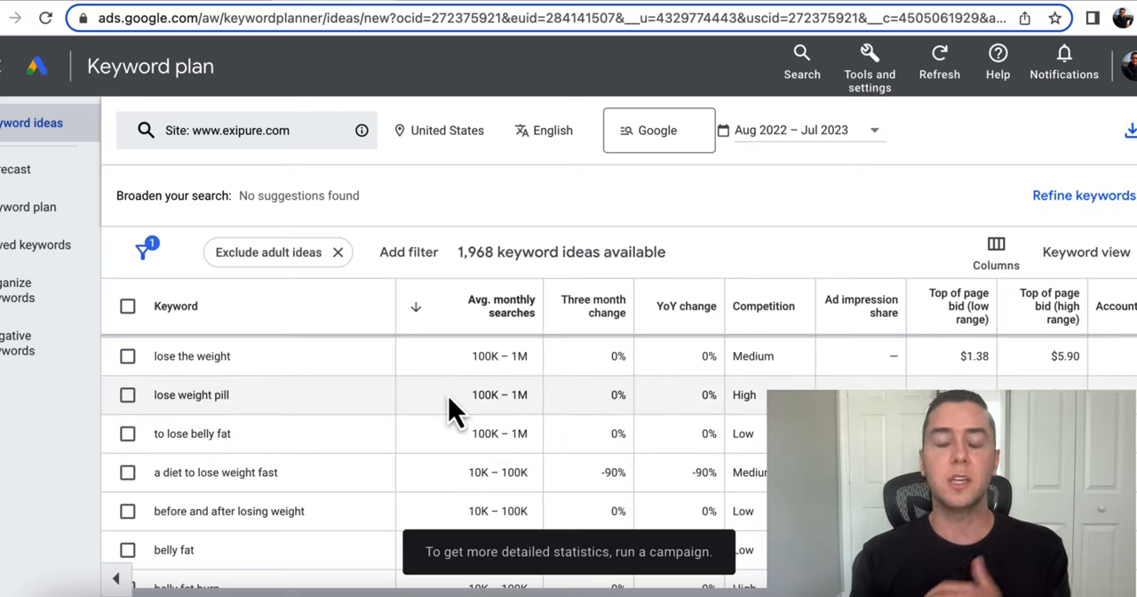
mouse_move(394, 416)
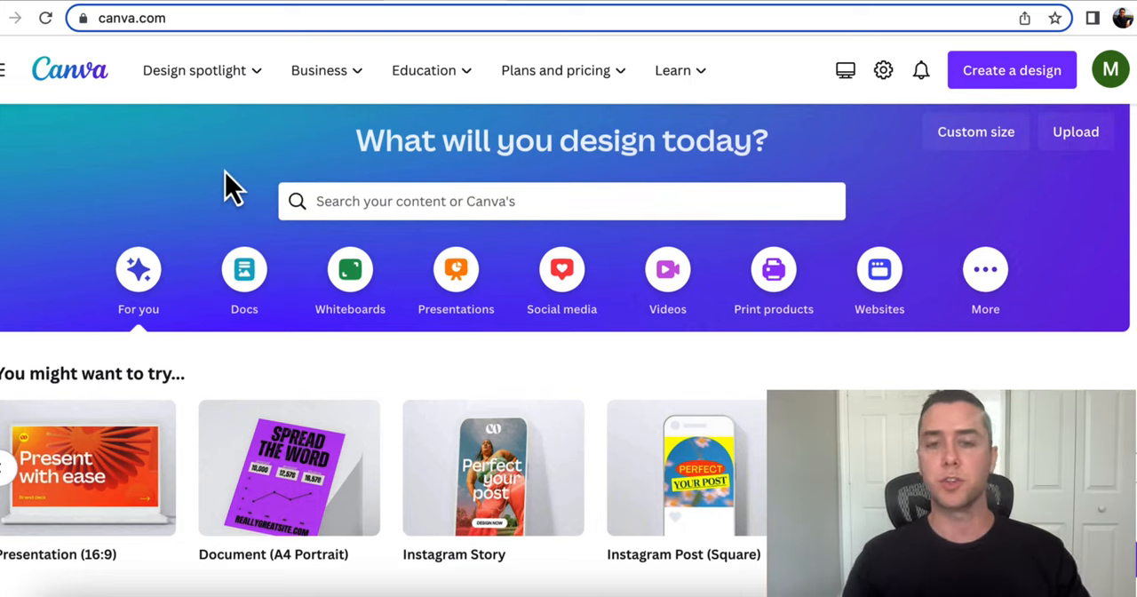
mouse_move(276, 412)
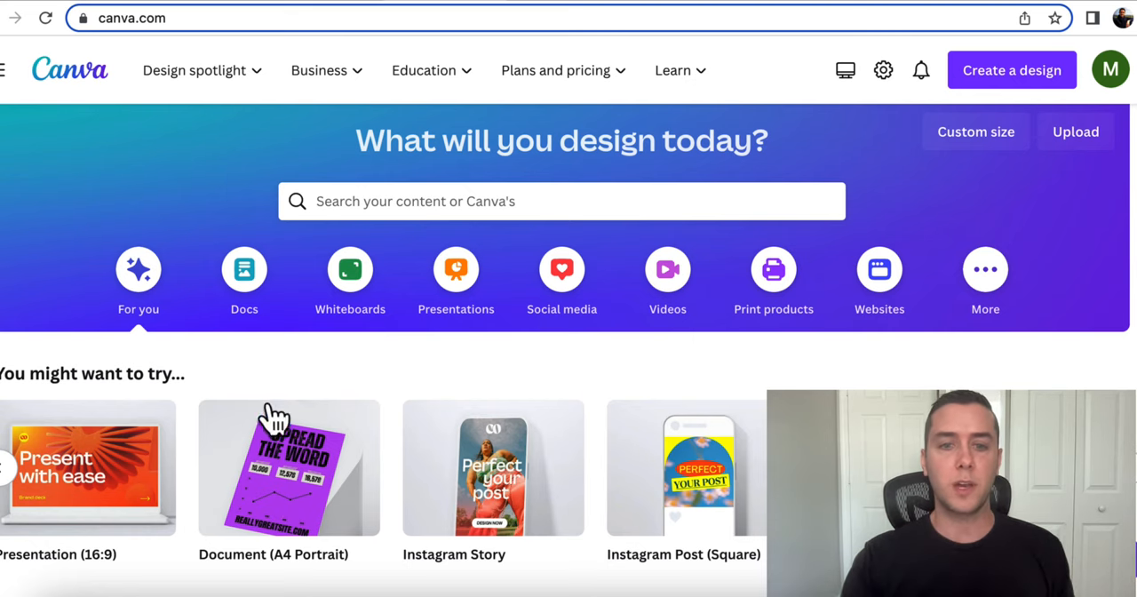
Step: Scroll the Canva home page to see suggested design types and templates
scroll(down, 3)
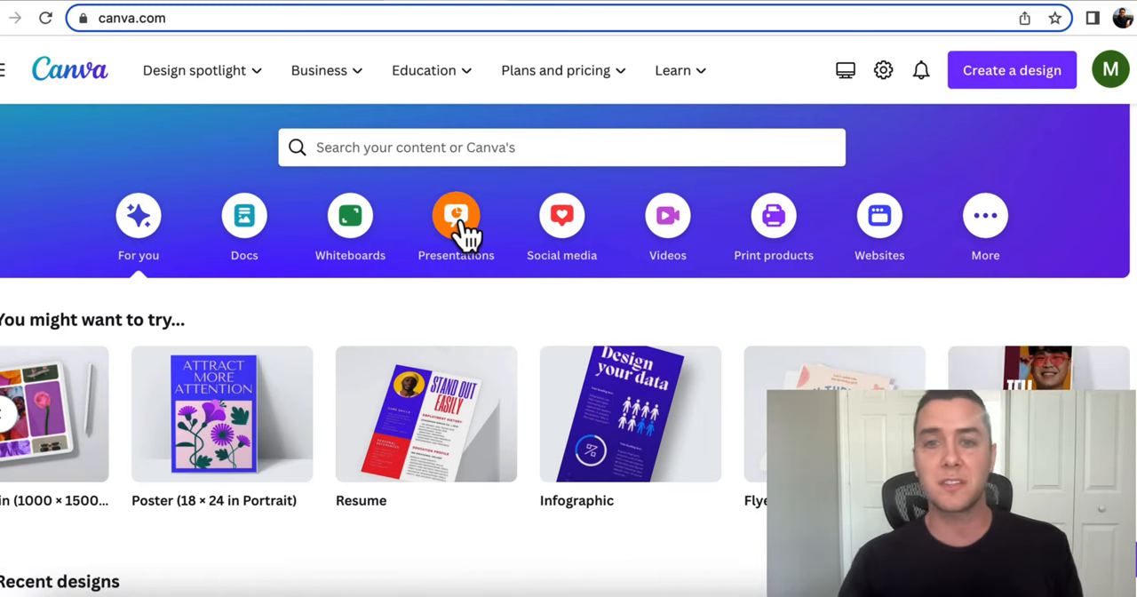
mouse_move(773, 215)
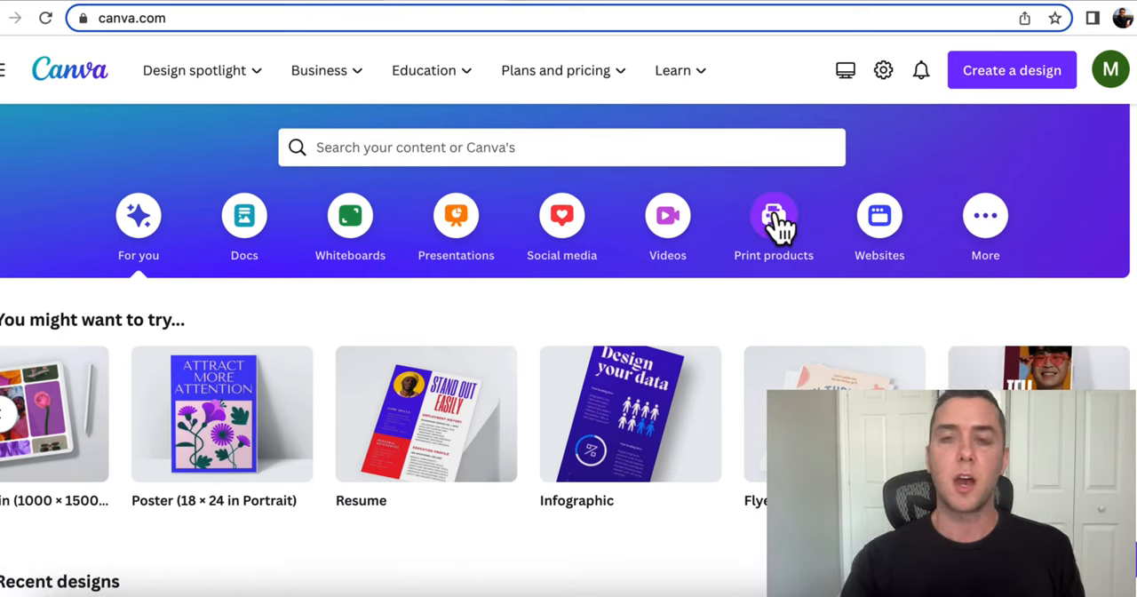
mouse_move(720, 228)
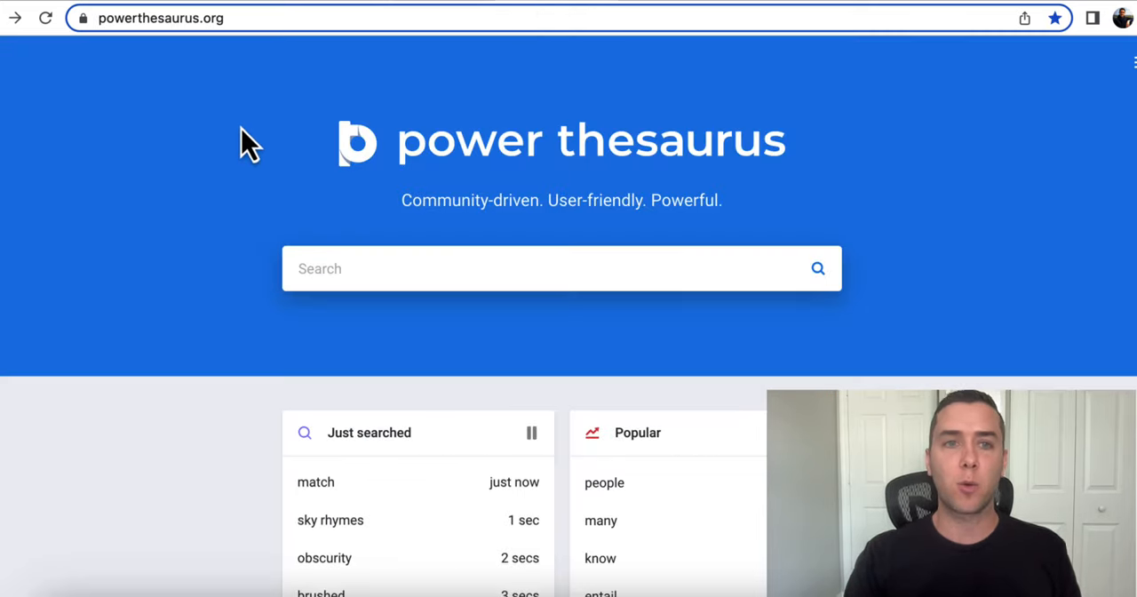
mouse_move(240, 216)
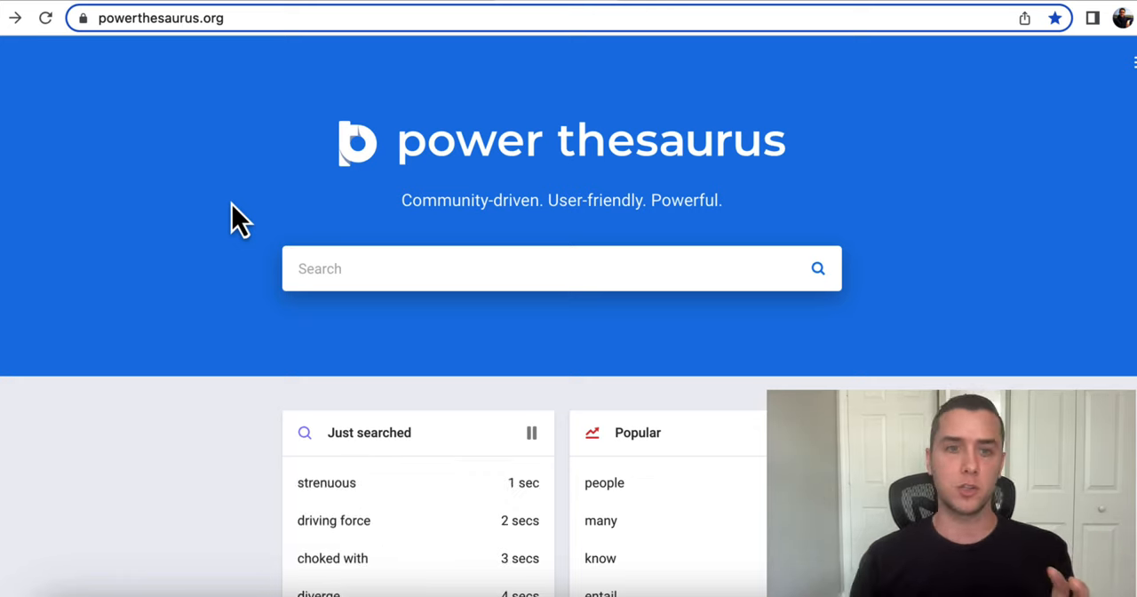
Step: Start a Power Thesaurus search for synonyms of 'amazing'
click(562, 268)
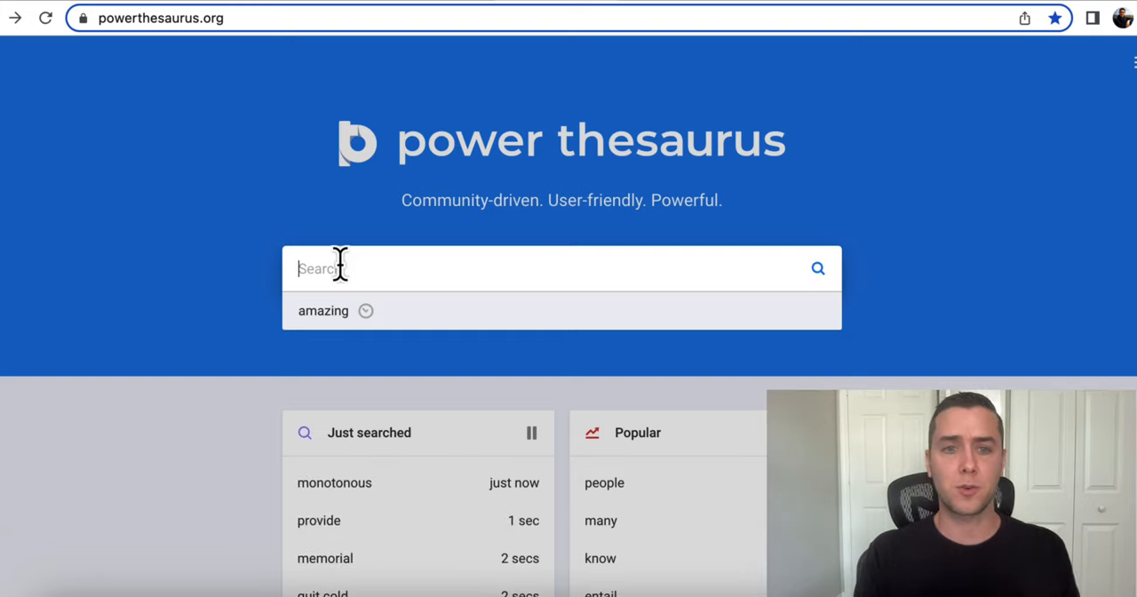
click(324, 309)
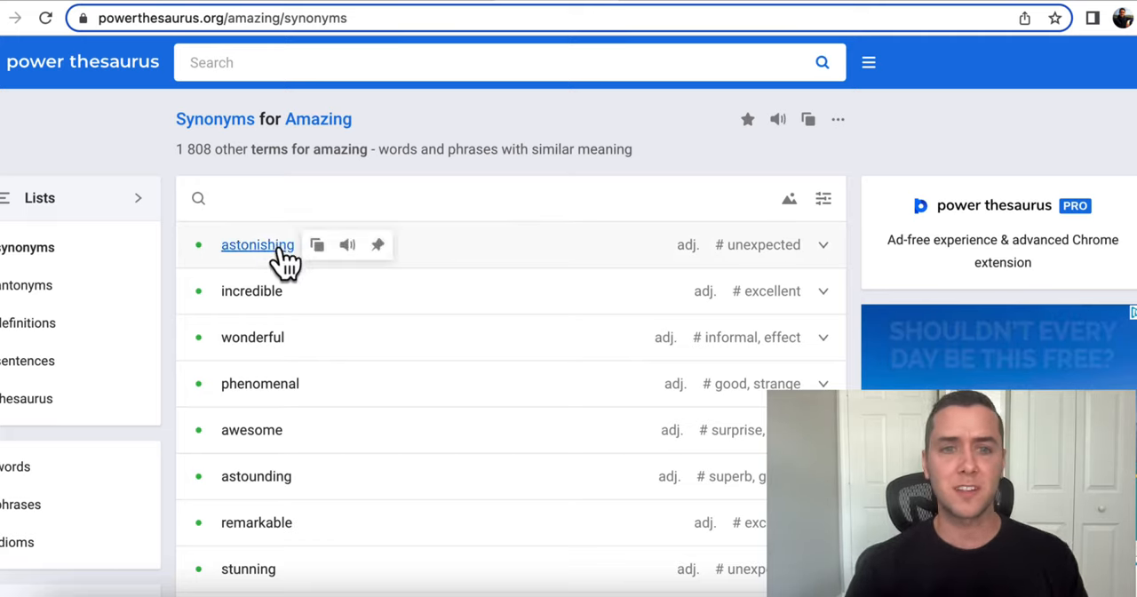
mouse_move(259, 384)
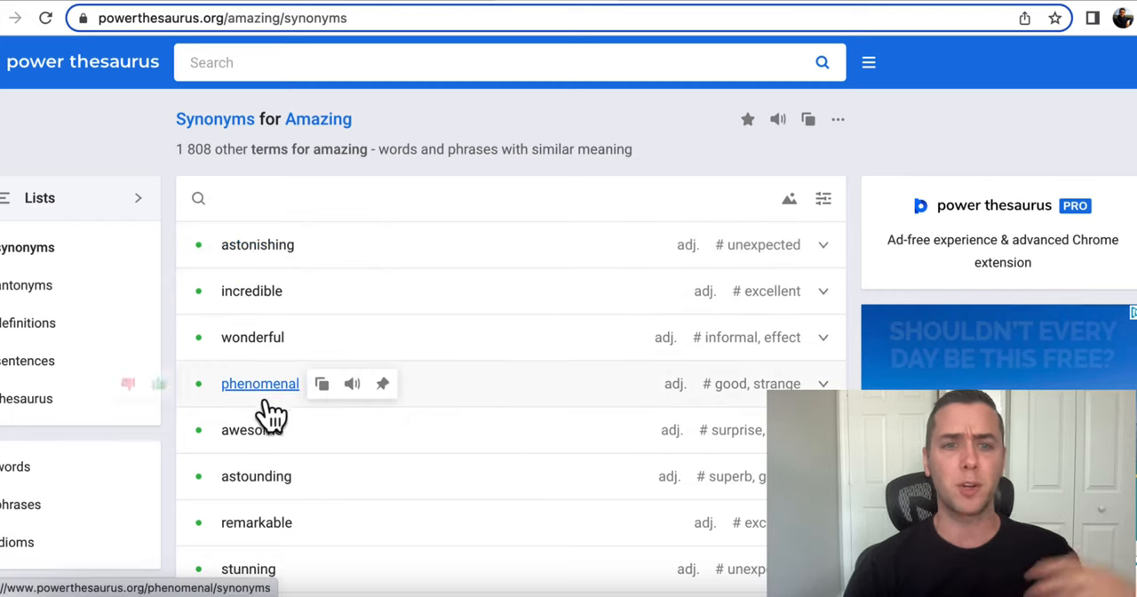
mouse_move(376, 392)
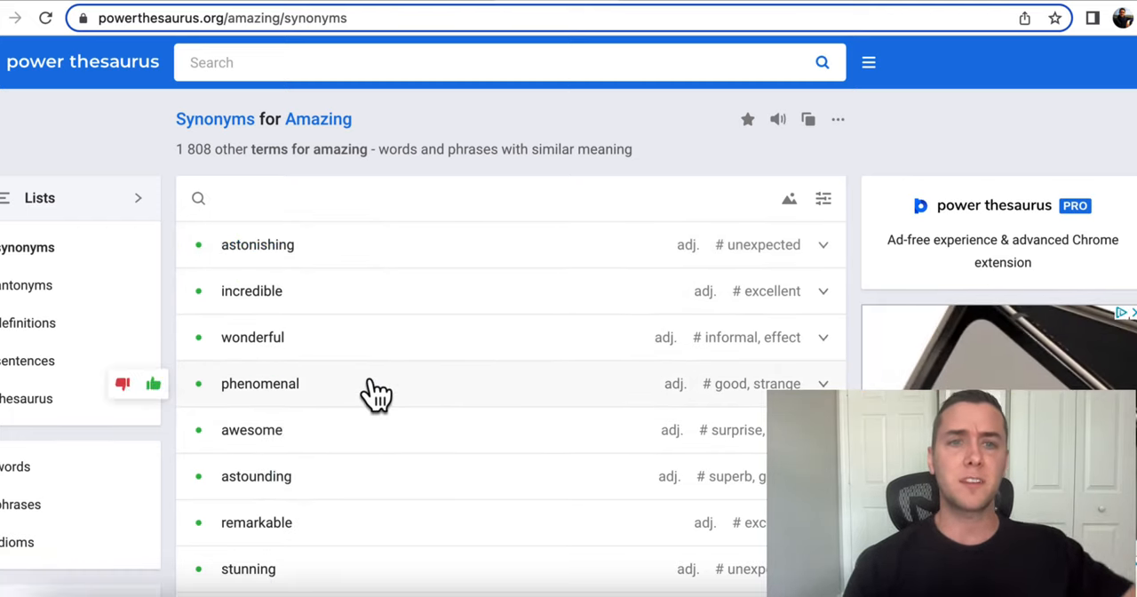
mouse_move(28, 323)
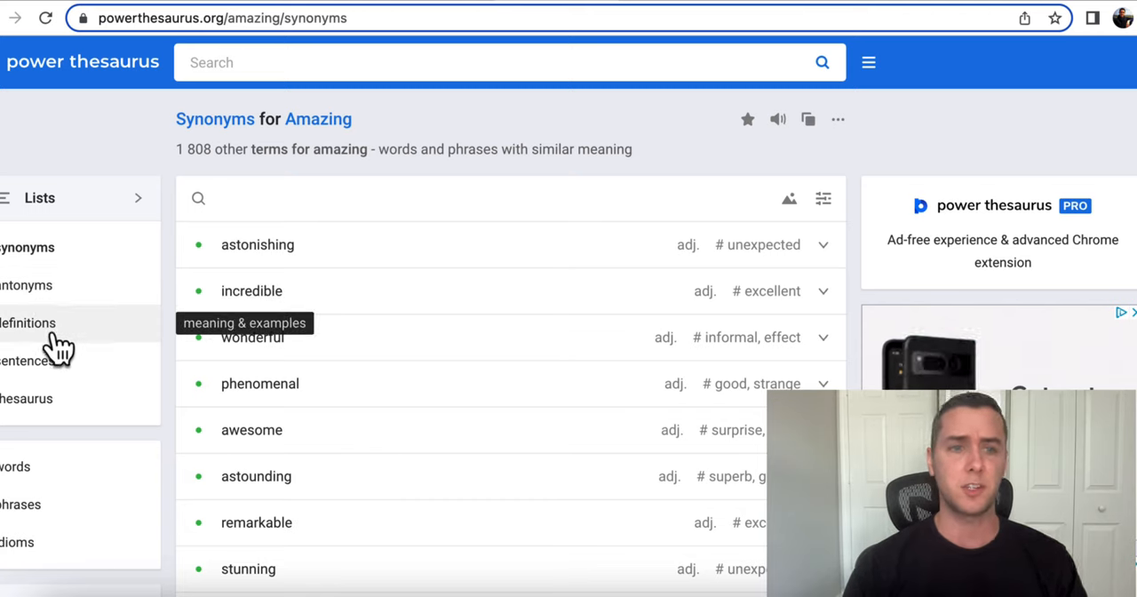
mouse_move(366, 62)
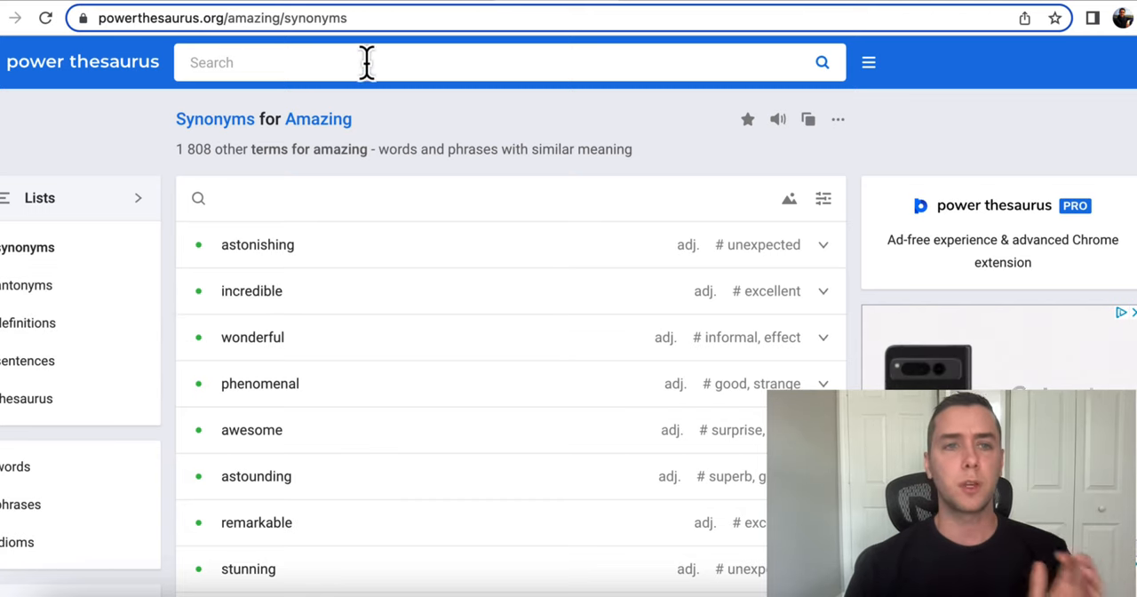
mouse_move(494, 158)
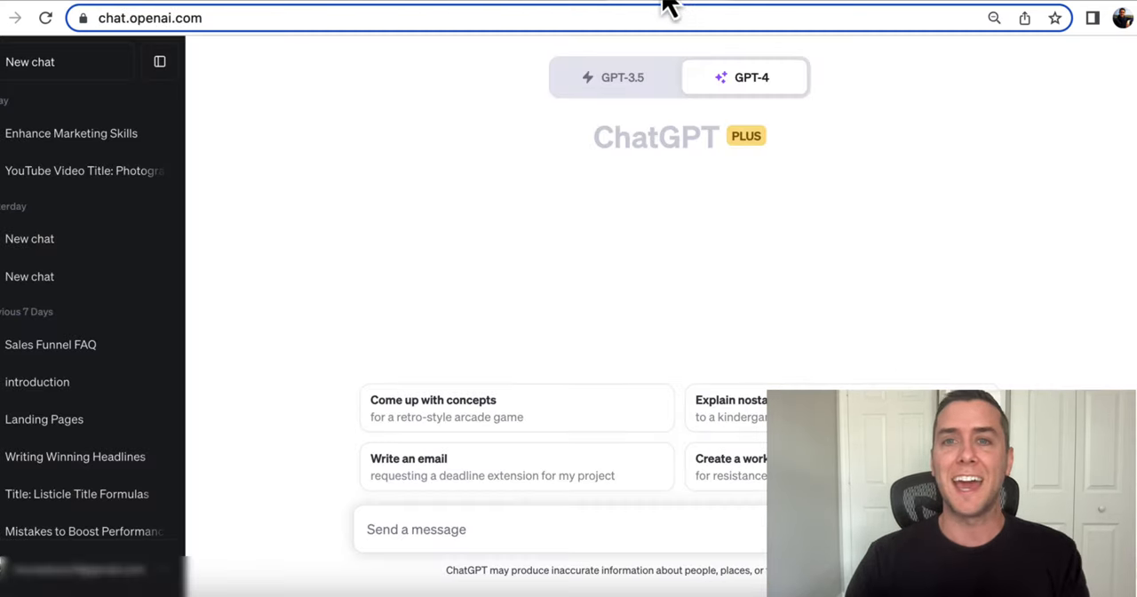
mouse_move(453, 145)
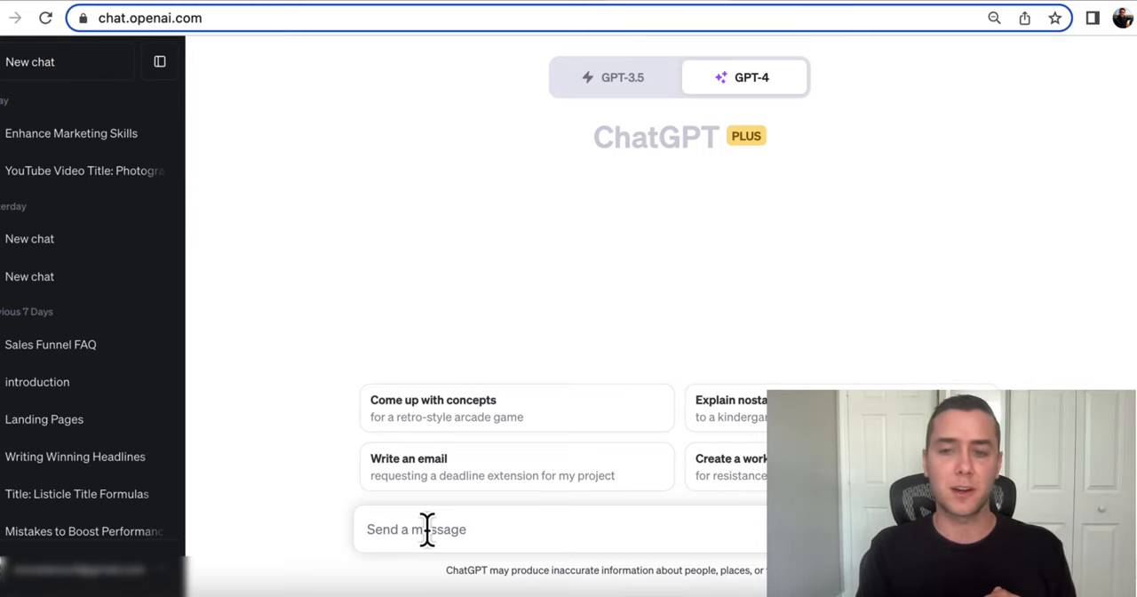
Step: Ask ChatGPT to 'write a headline for my sales page about anti aging skin care cream'
text(w)
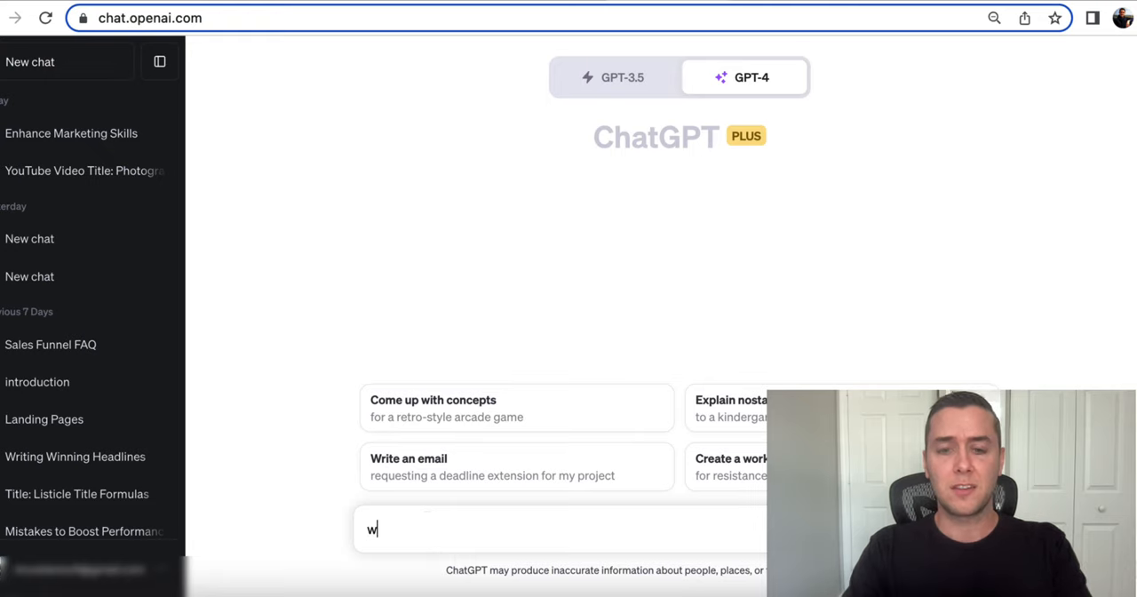
text(rite a headline for)
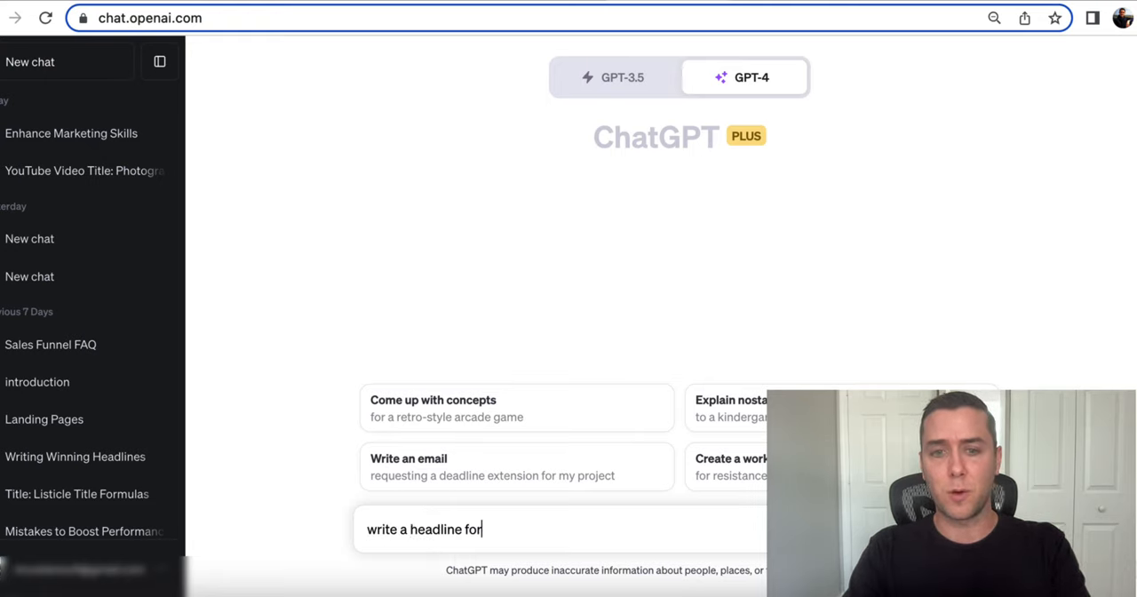
text(my sales p)
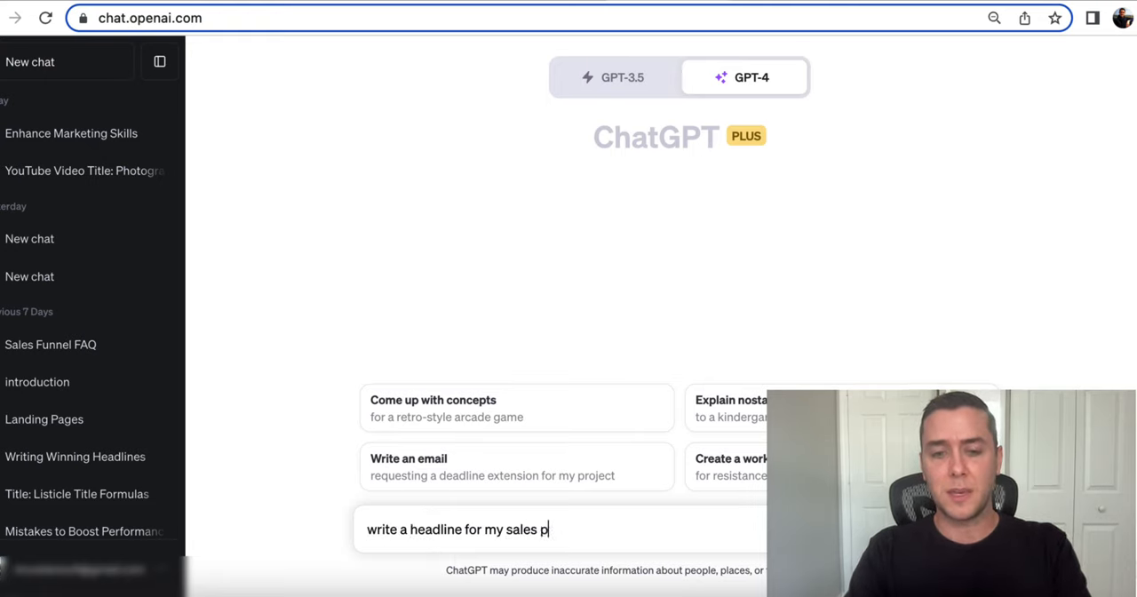
text(age about anti)
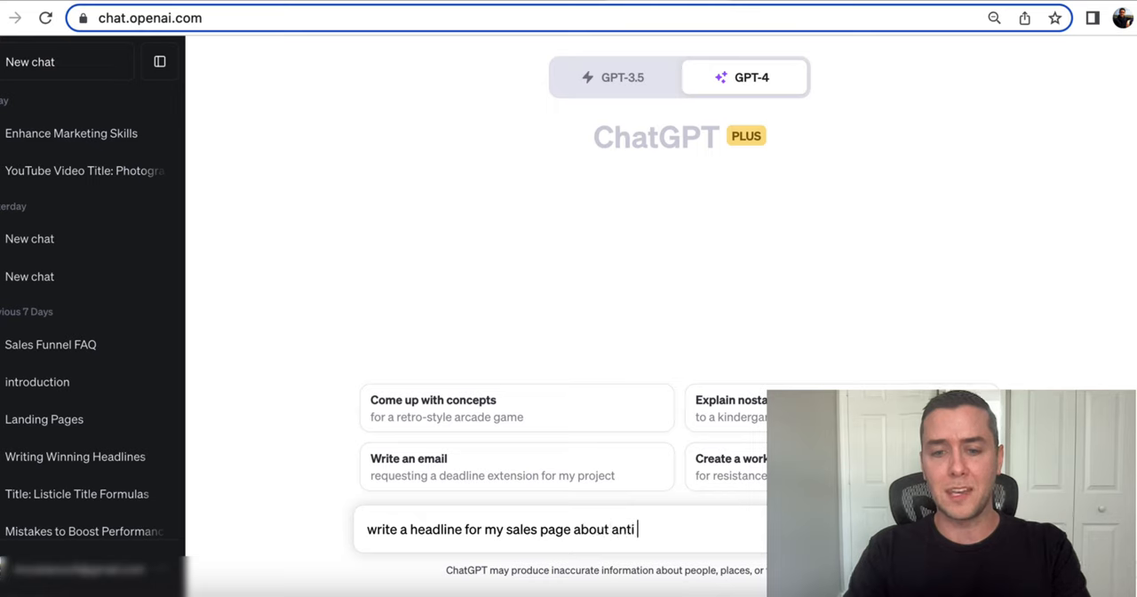
text(aging s)
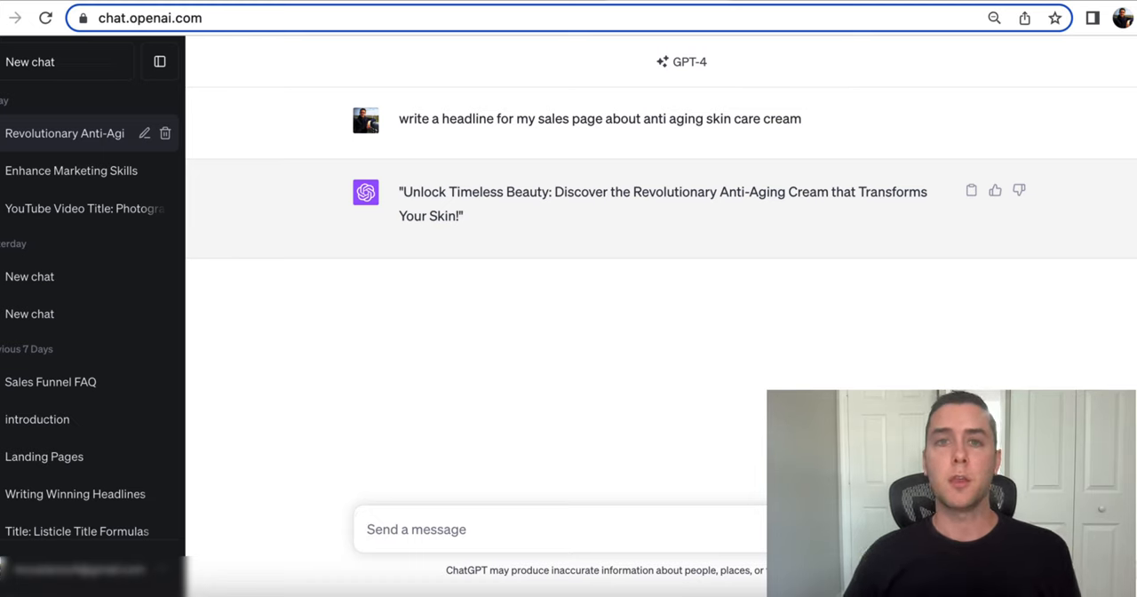
mouse_move(767, 316)
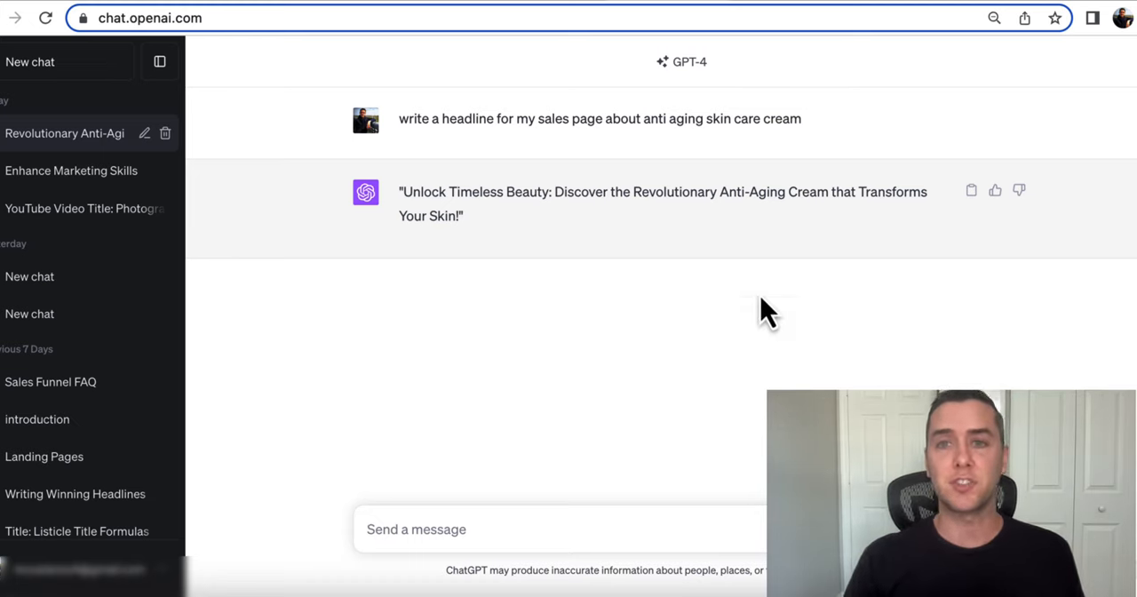
Step: Navigate to getresponse.com to load the GetResponse home page
text(getresponse.com)
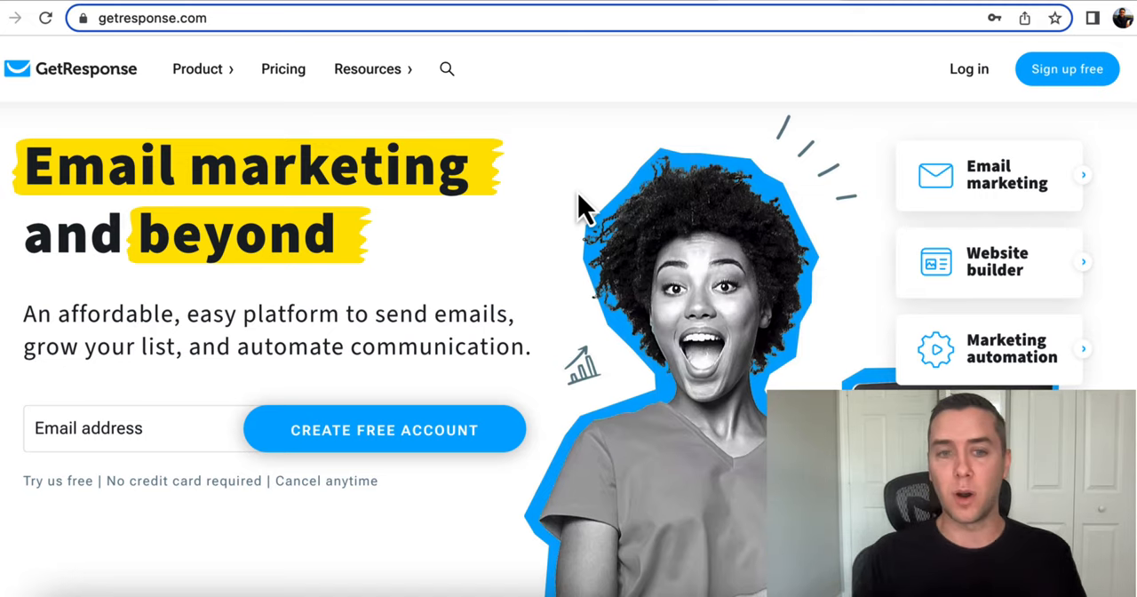
mouse_move(537, 246)
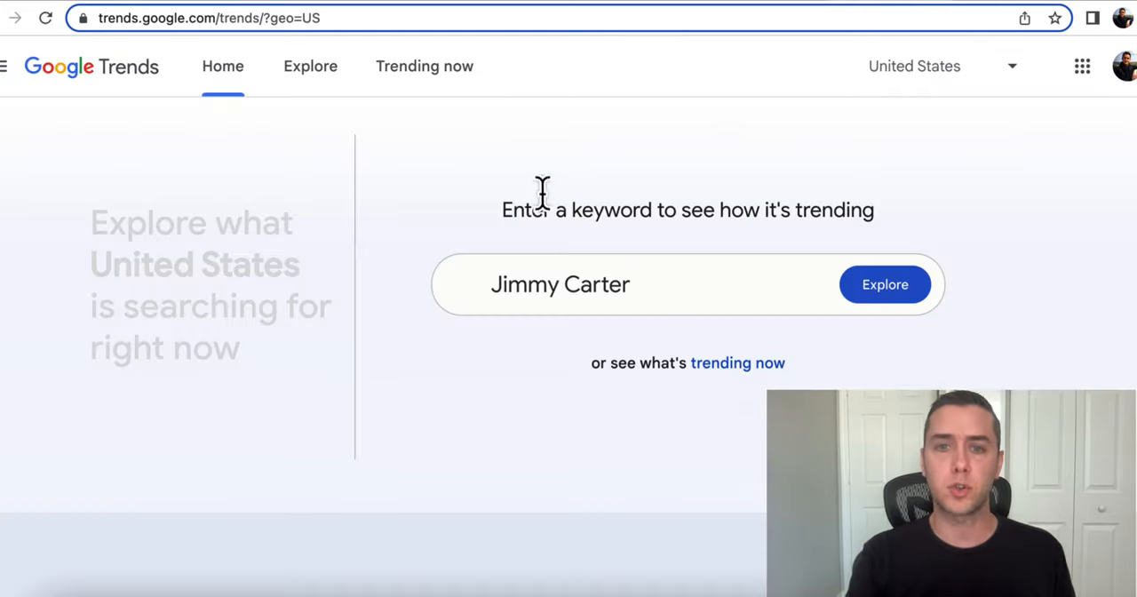
mouse_move(460, 250)
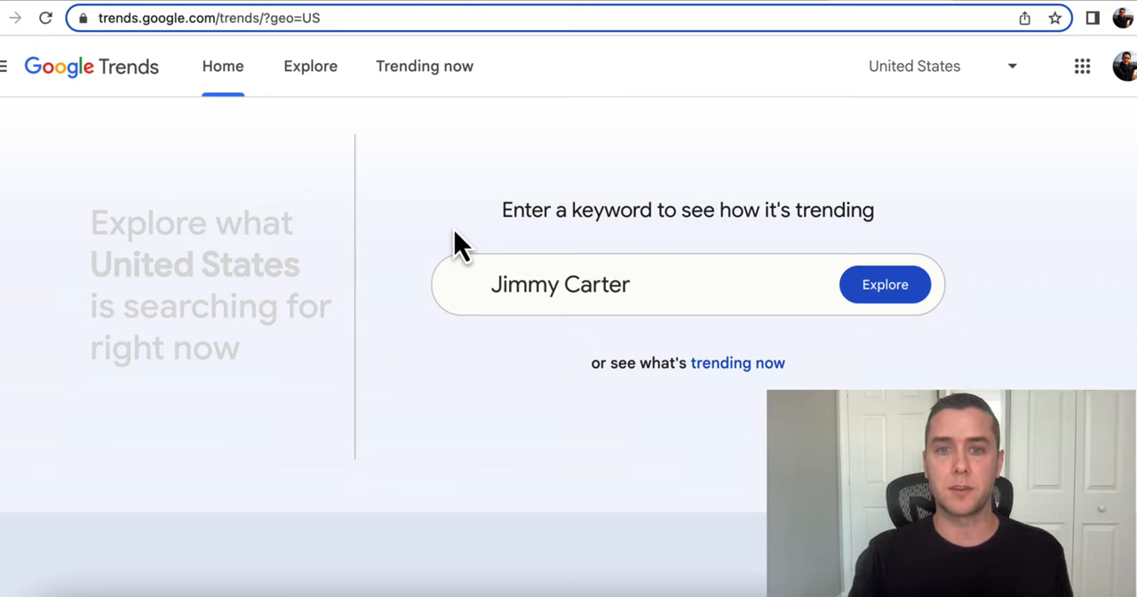
Step: Explore US search interest for 'chatgpt' with the time range set to Past 12 months
text(chatgp)
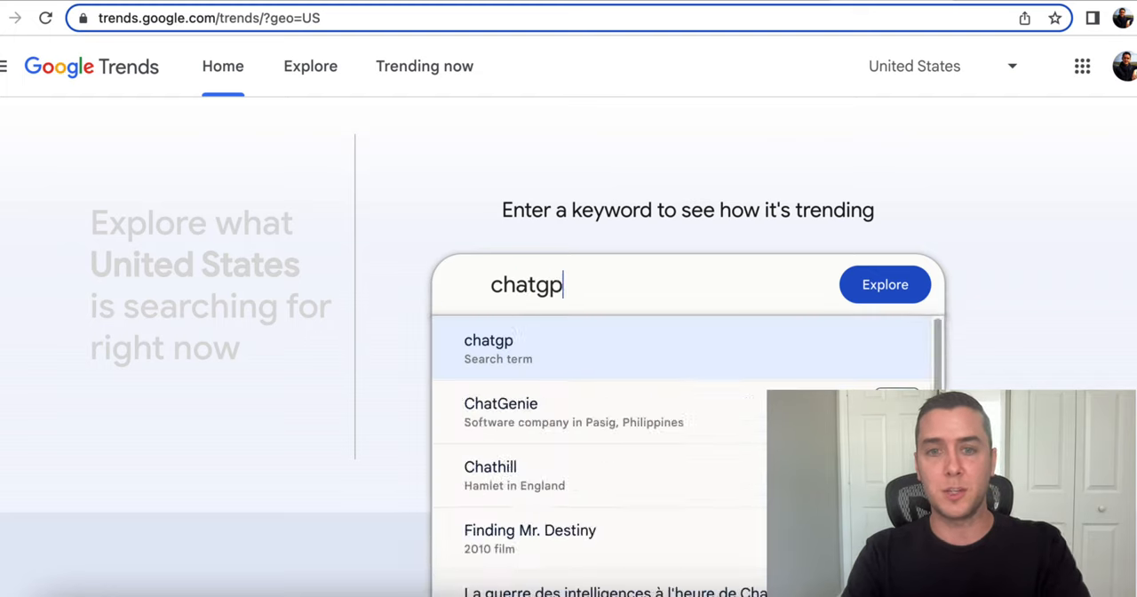
click(488, 348)
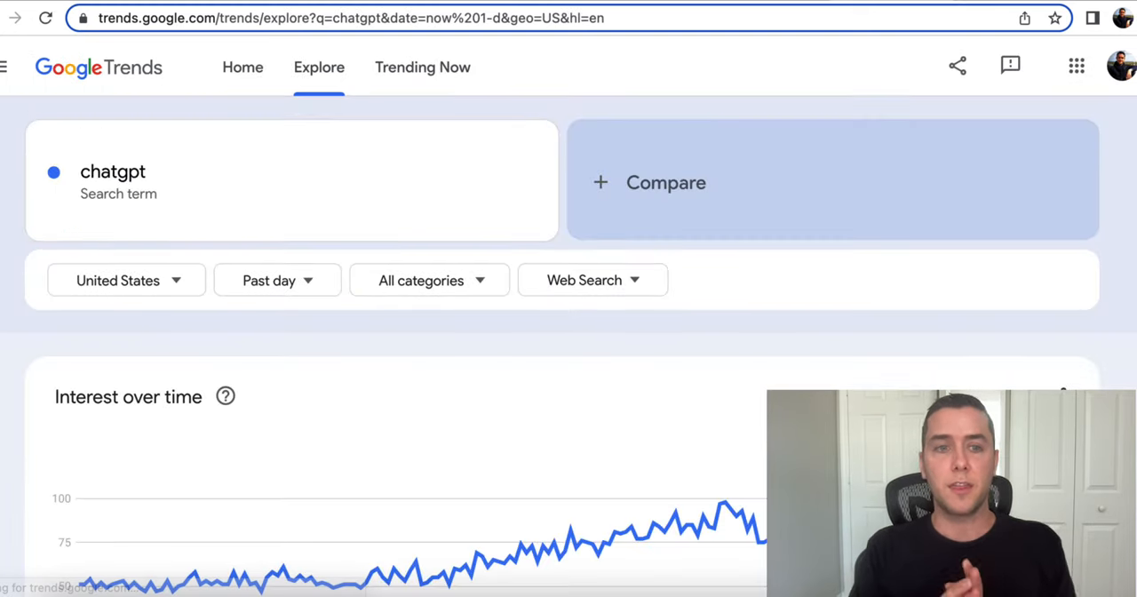
scroll(down, 3)
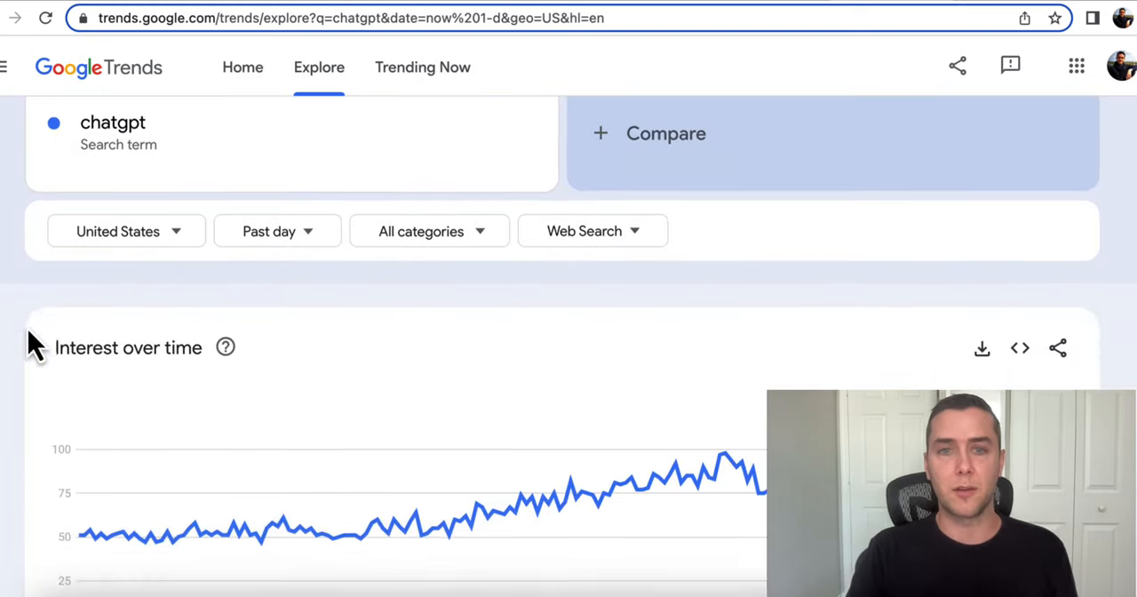
click(277, 231)
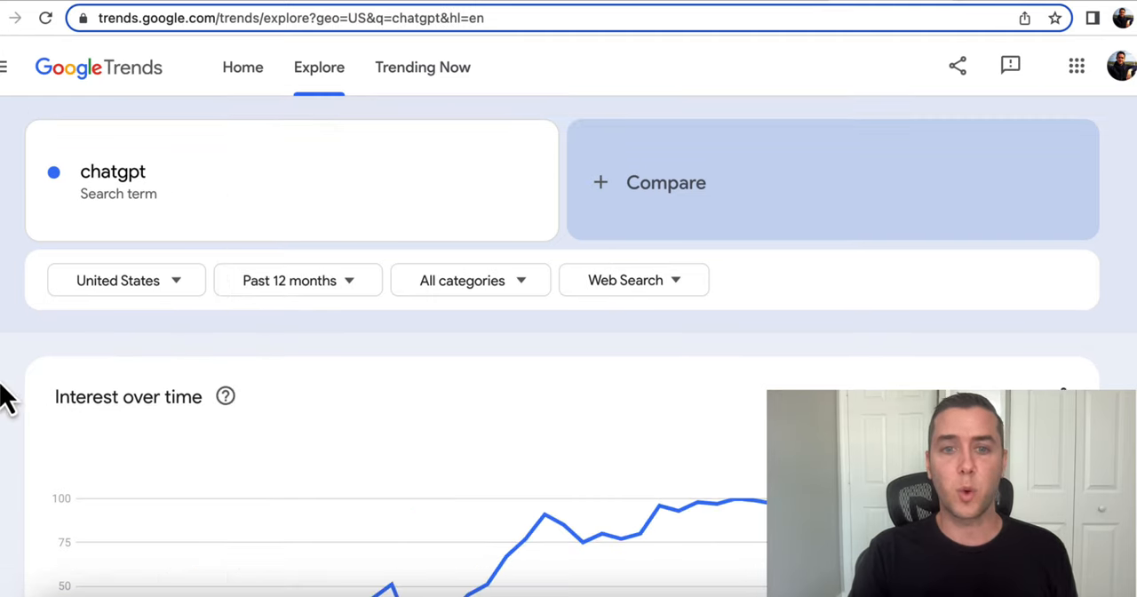
scroll(down, 3)
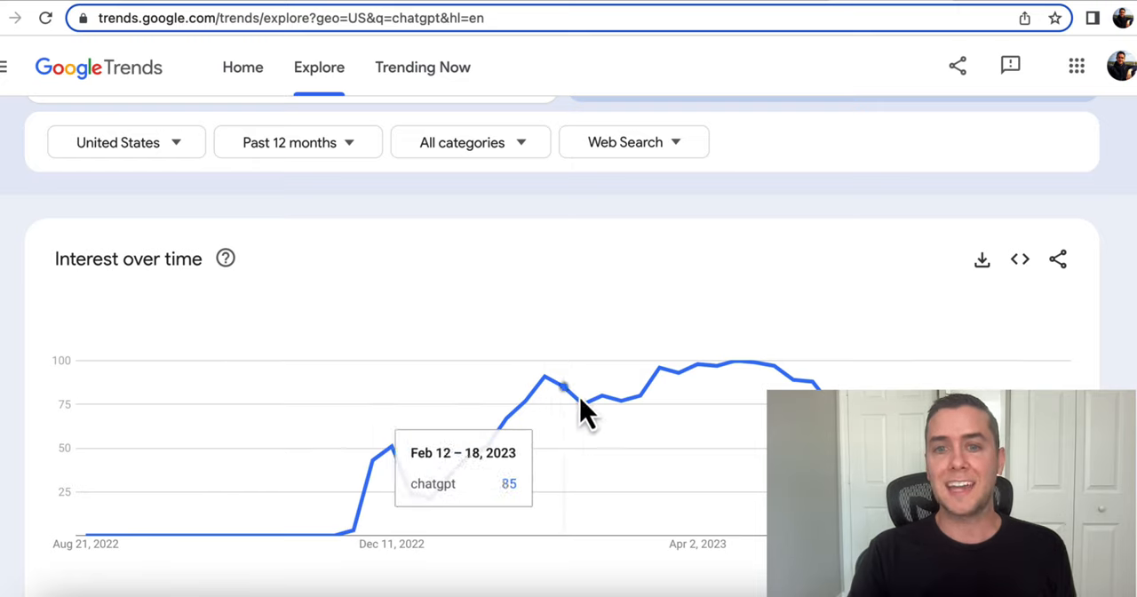
mouse_move(813, 382)
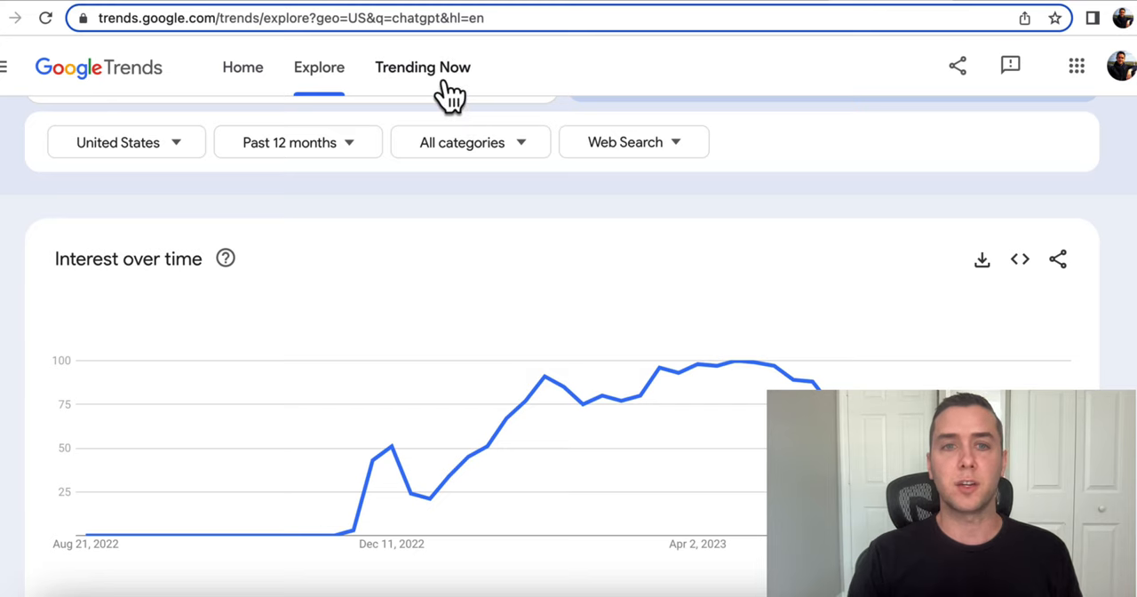
Step: Show today's Trending Now searches and the country selector for US trends
click(423, 67)
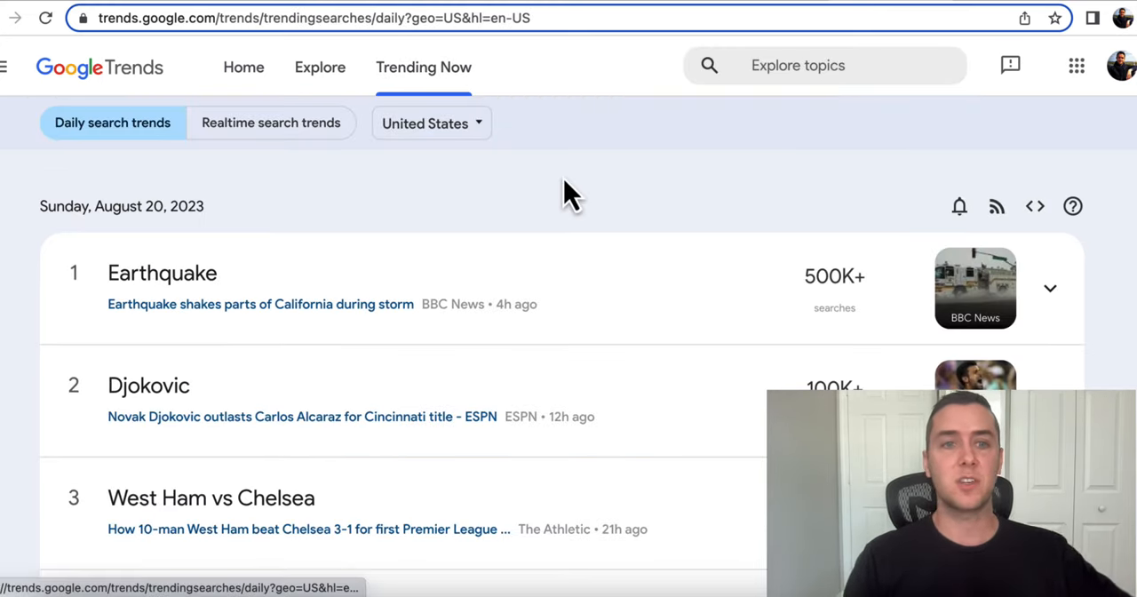
click(430, 123)
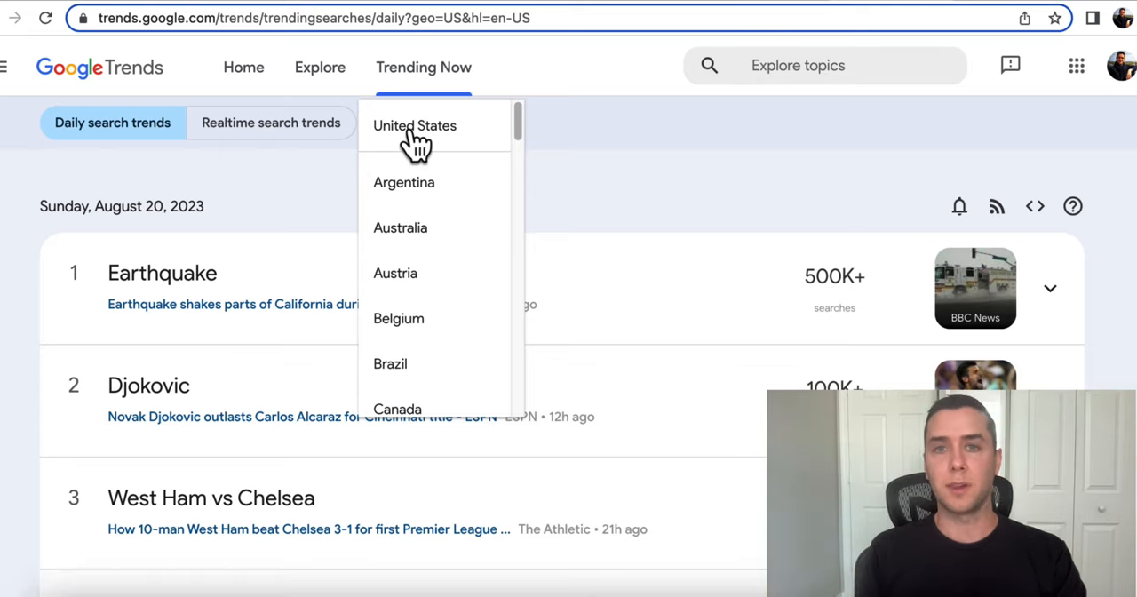
mouse_move(640, 224)
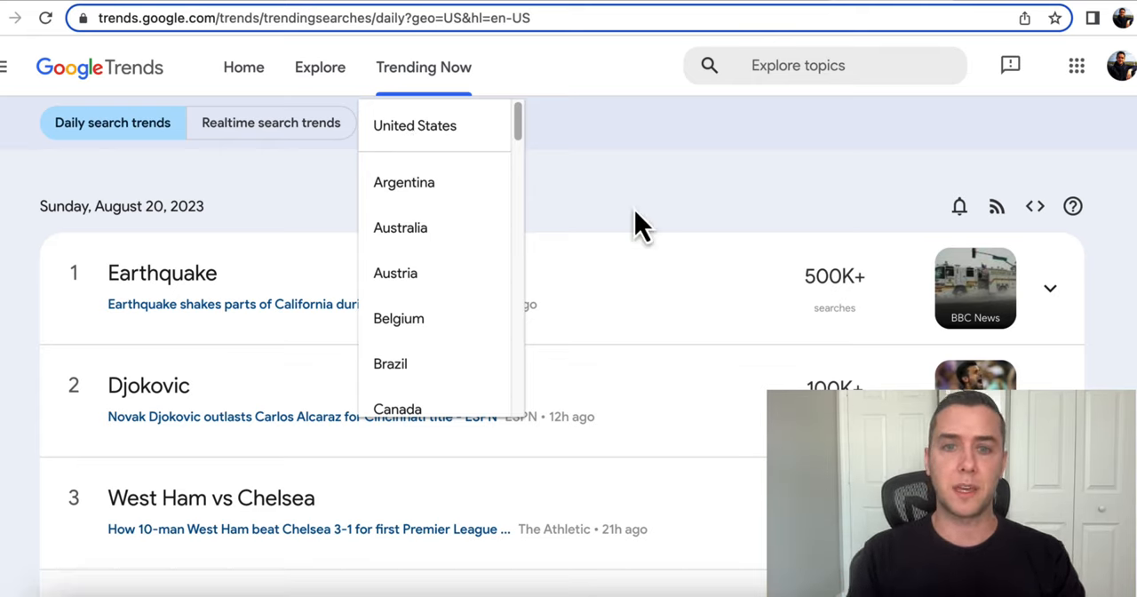
Step: Go to answerthepublic.com and enter 'landing page' as the research topic
text(answerthepublic.com)
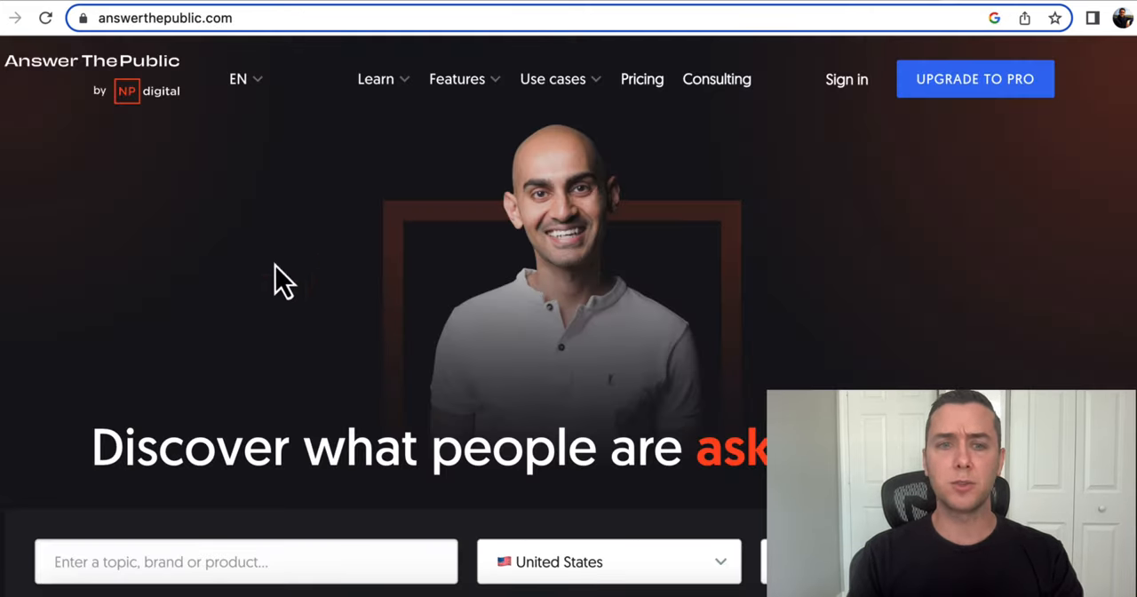
mouse_move(229, 302)
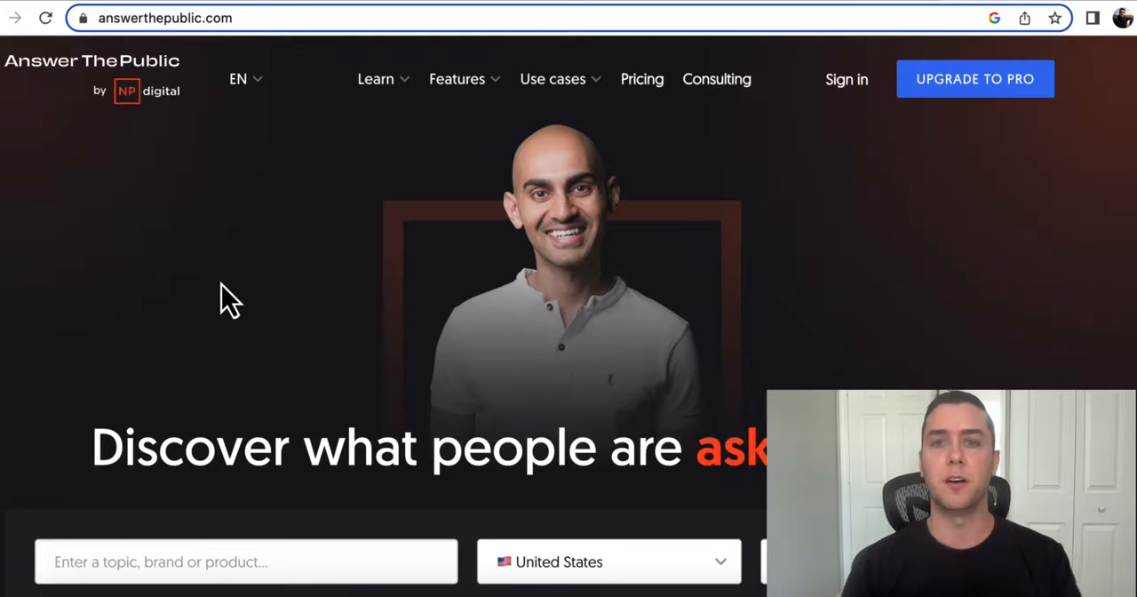
scroll(down, 3)
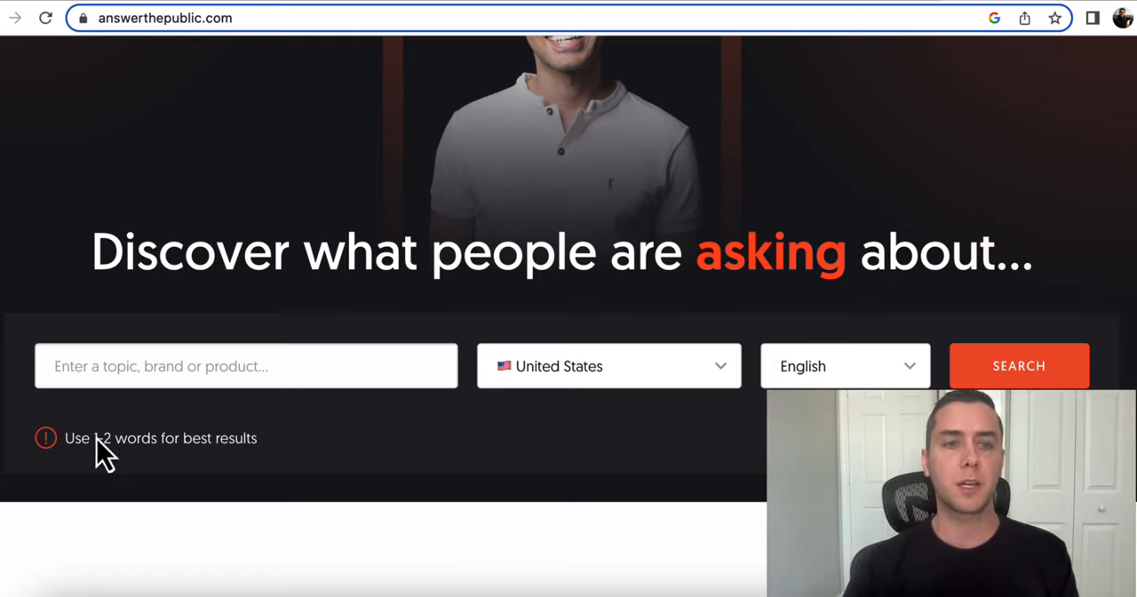
scroll(down, 3)
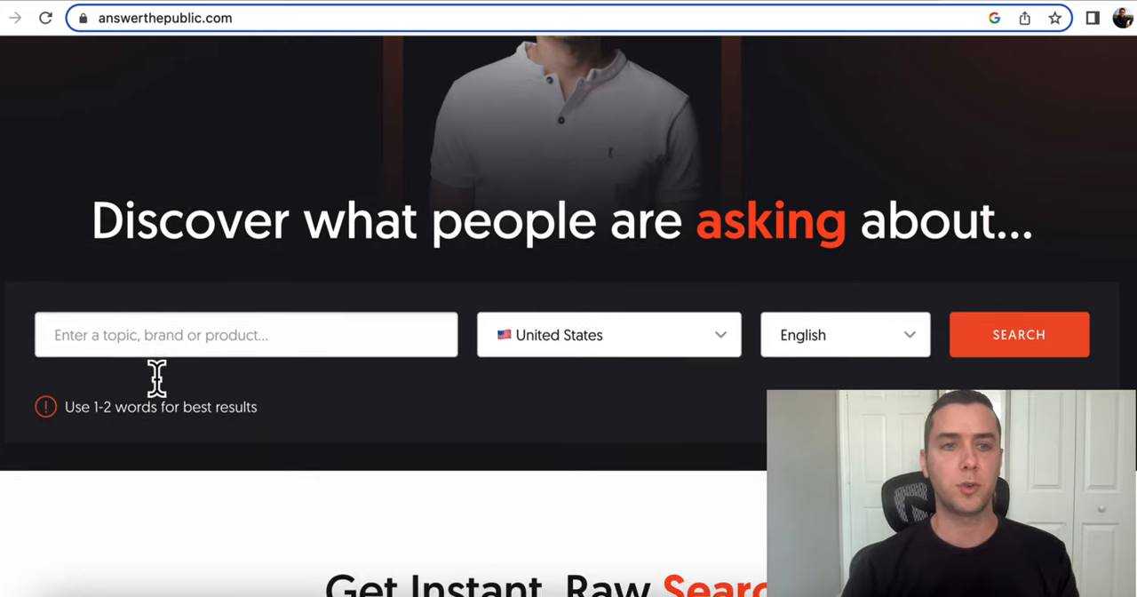
click(245, 334)
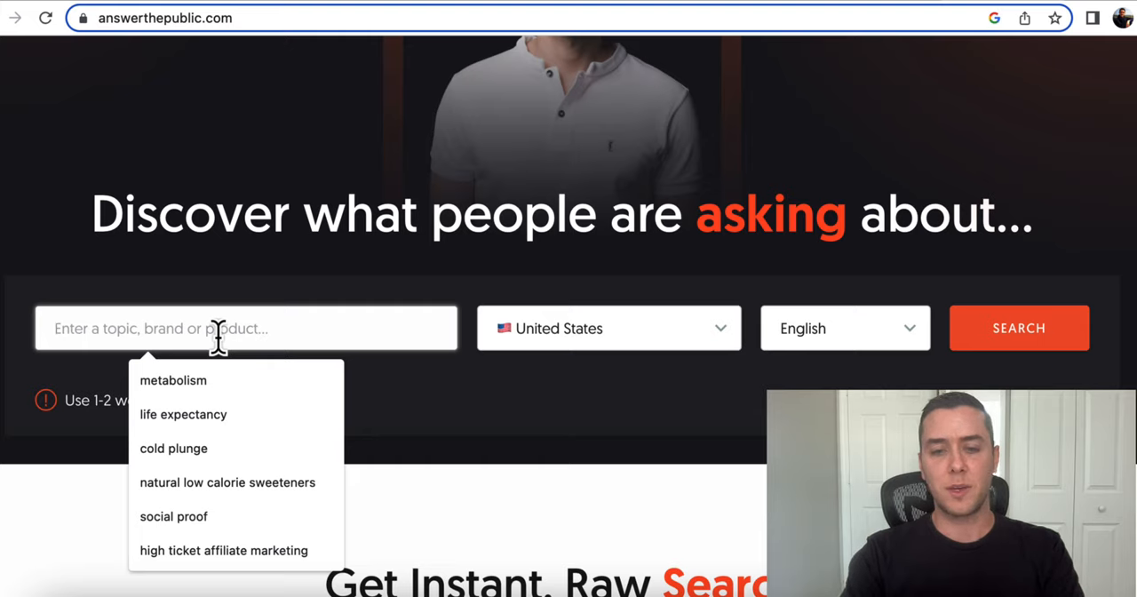
text(landing page)
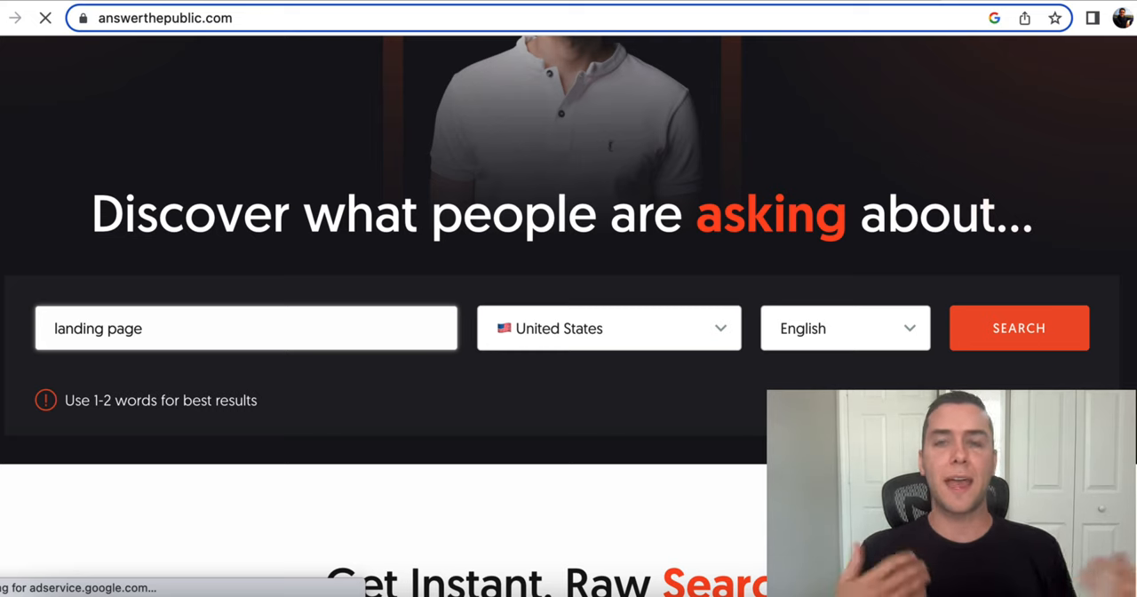
Step: Search 'landing page', dismiss the signup prompt, and view the questions wheel (18.1K volume, $8.63 CPC)
click(1020, 329)
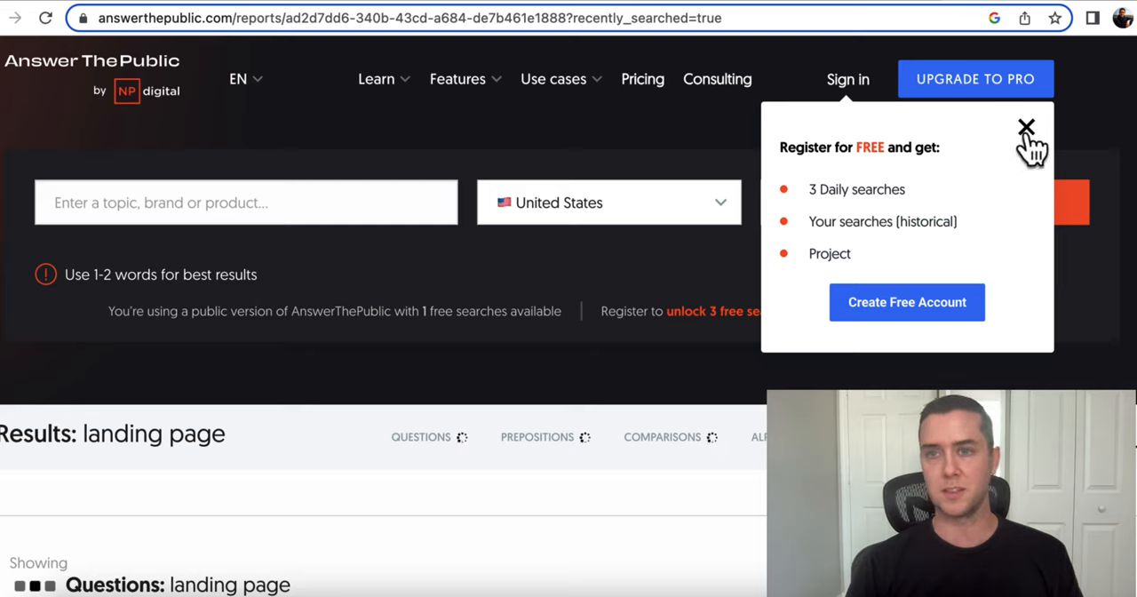
click(1027, 126)
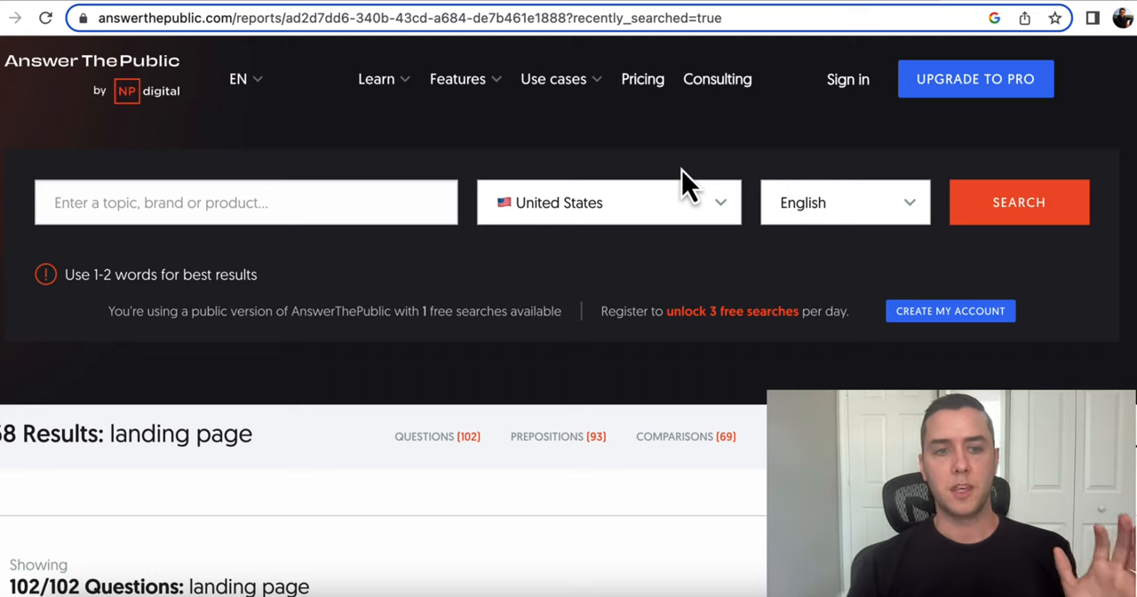
scroll(down, 3)
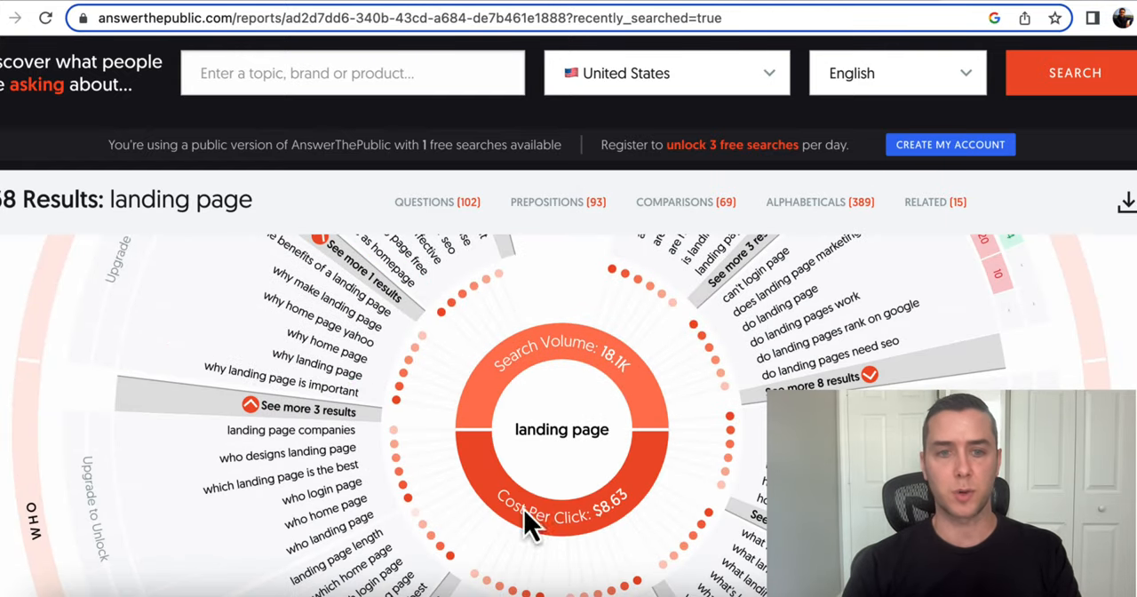
mouse_move(317, 347)
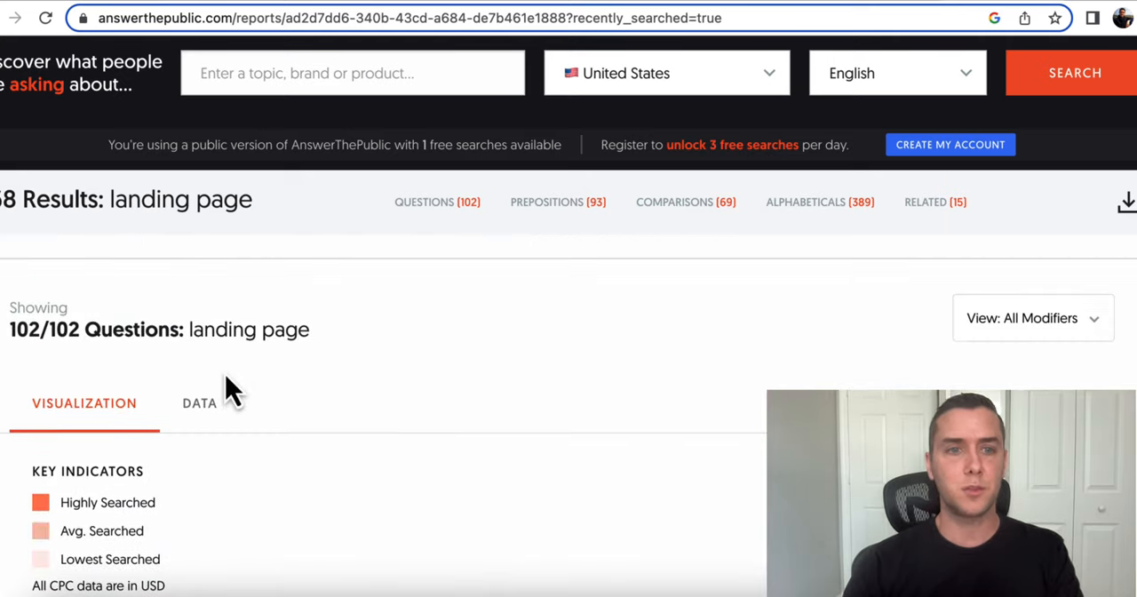
Step: Switch the 102 questions to the Data view and browse the are/can/how keyword tables
click(199, 404)
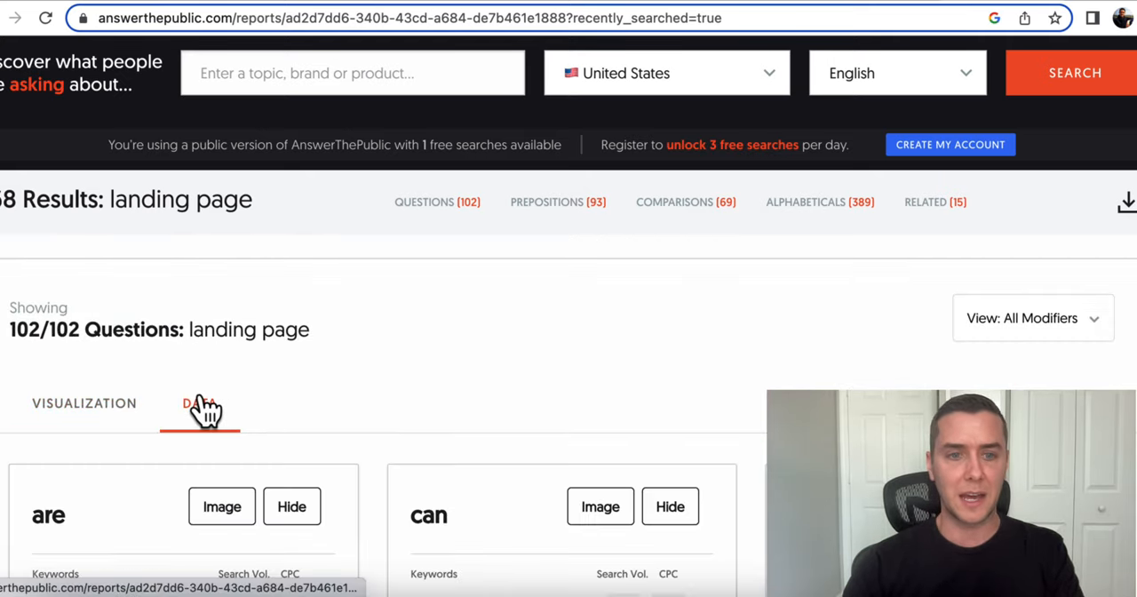
click(199, 403)
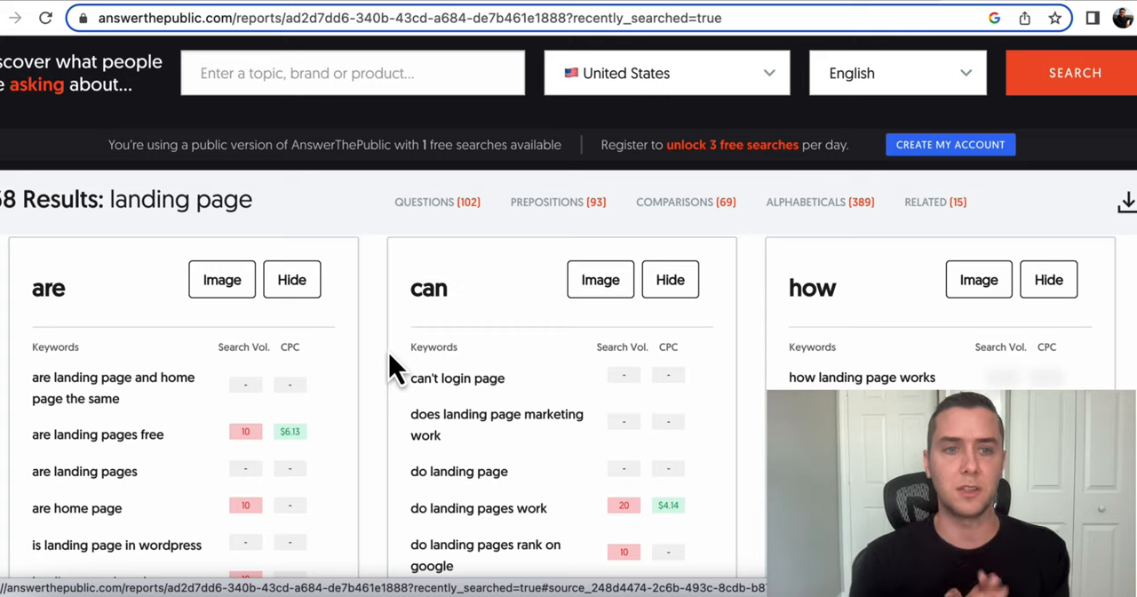
mouse_move(72, 311)
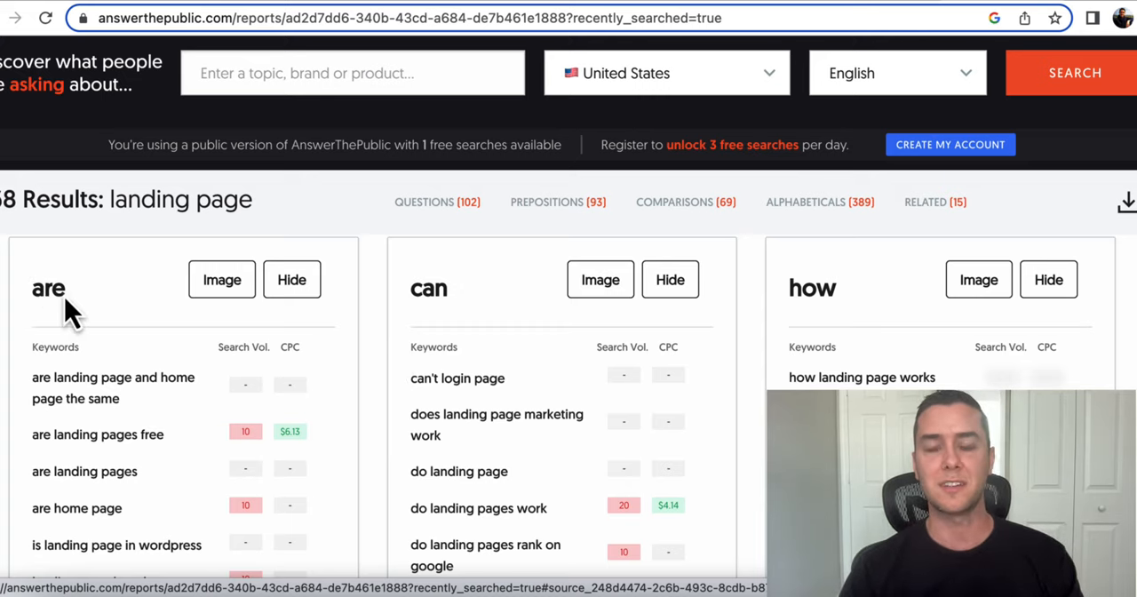
scroll(down, 3)
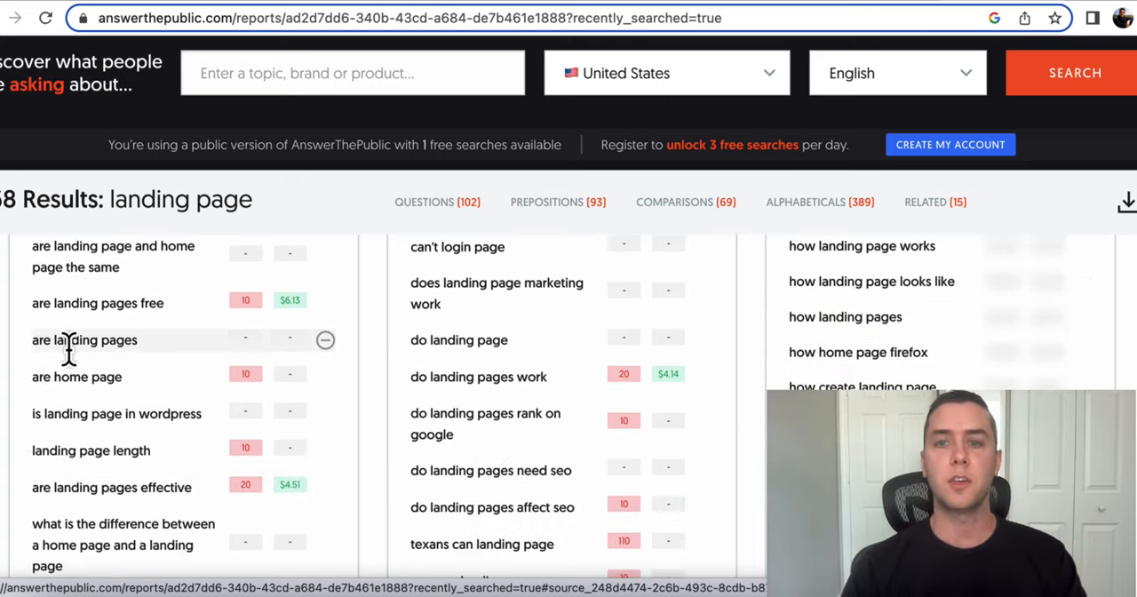
scroll(down, 3)
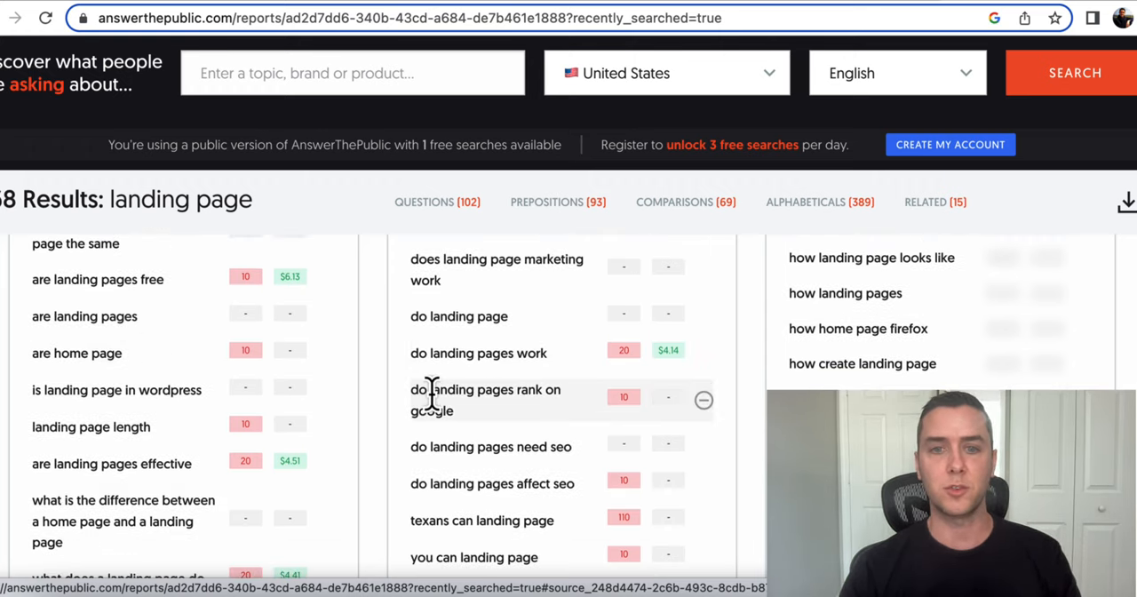
scroll(down, 3)
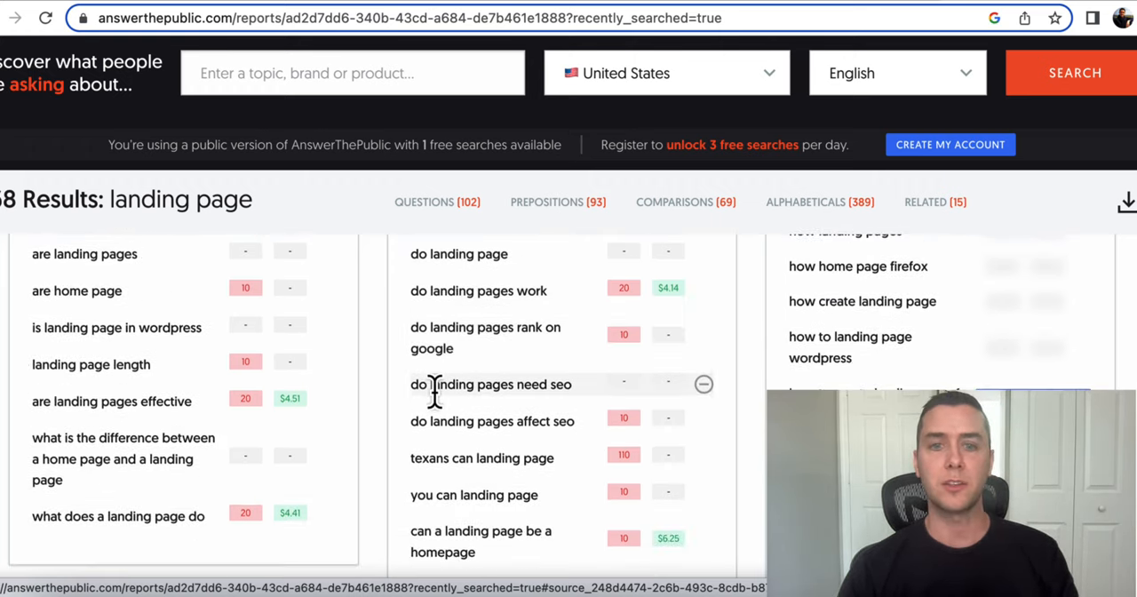